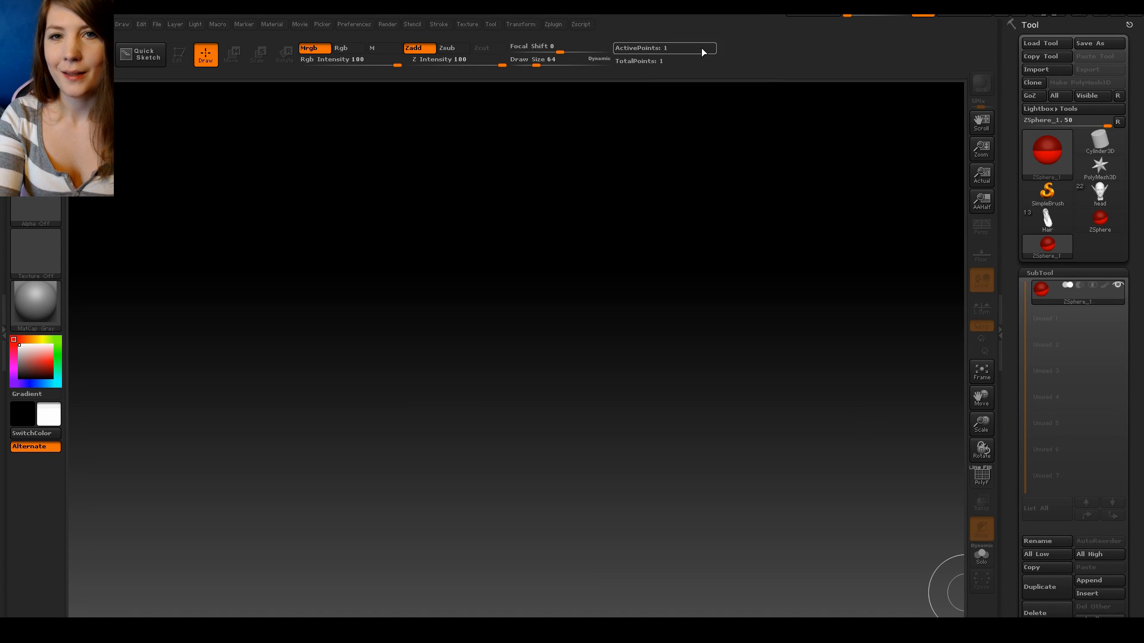
mouse_move(516, 363)
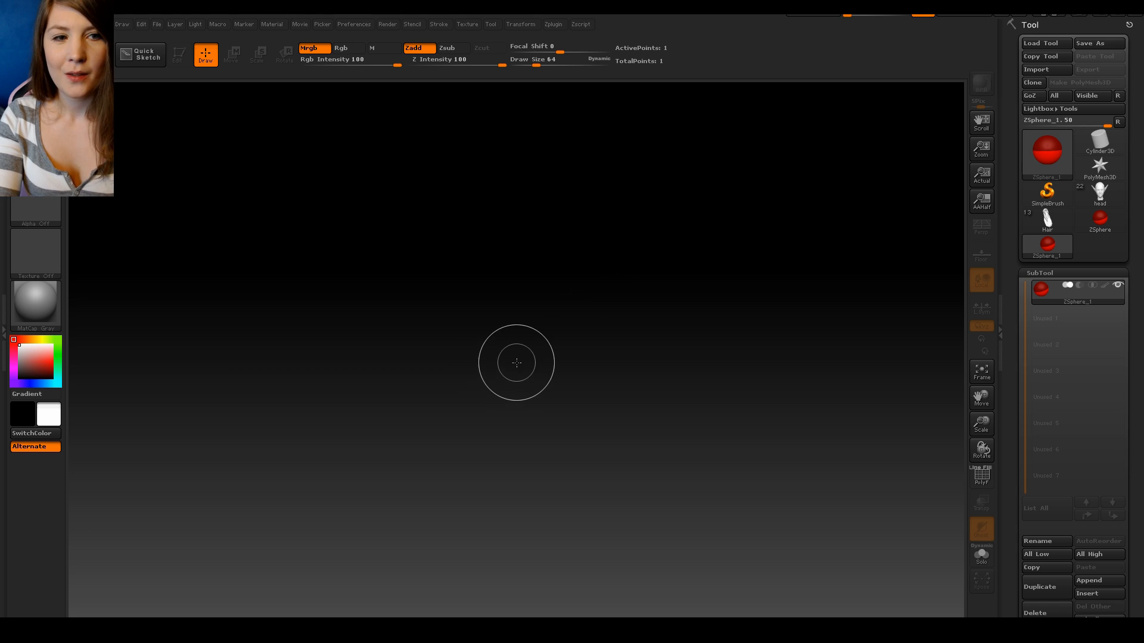
mouse_move(556, 317)
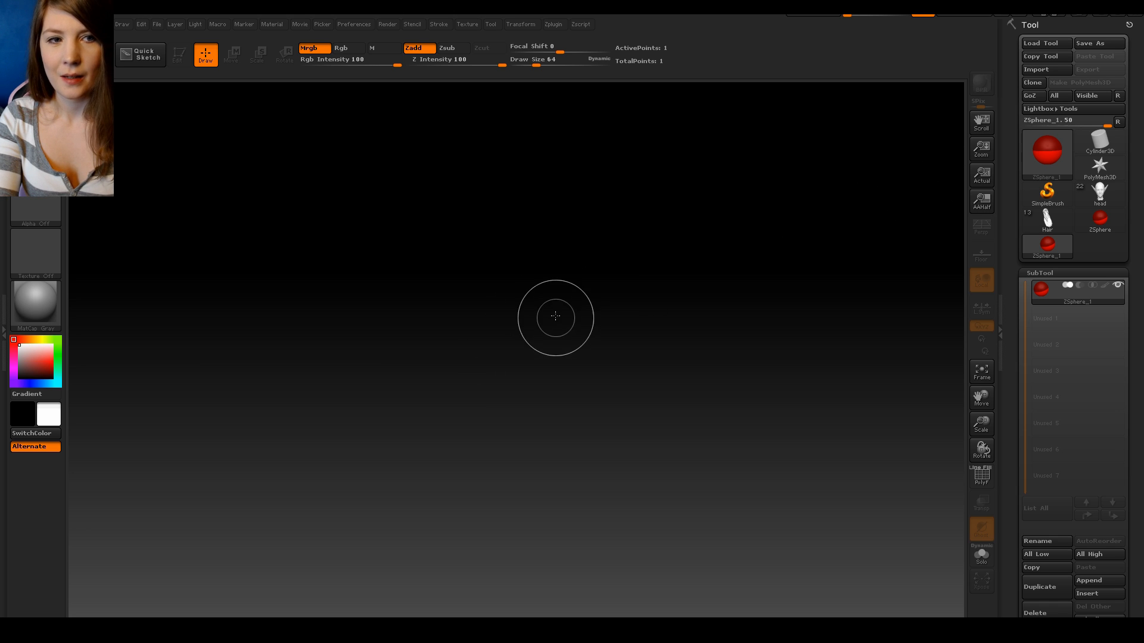
Step: Draw a ZSphere on the canvas, make it editable and turn on the Floor grid
left_click_drag(554, 317, 511, 284)
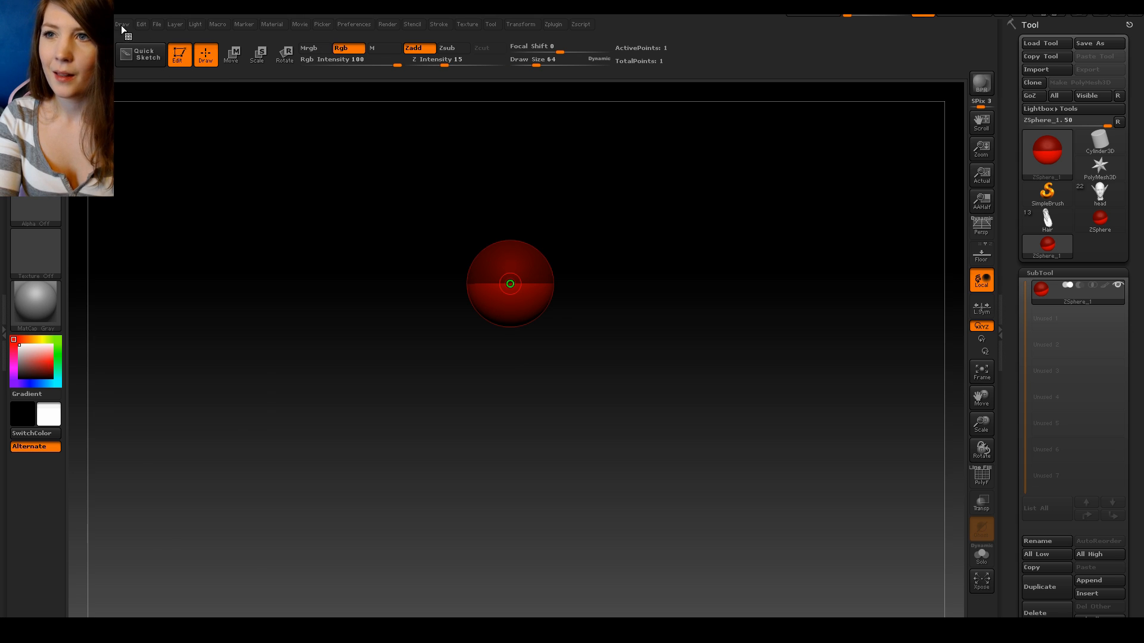
left_click(121, 24)
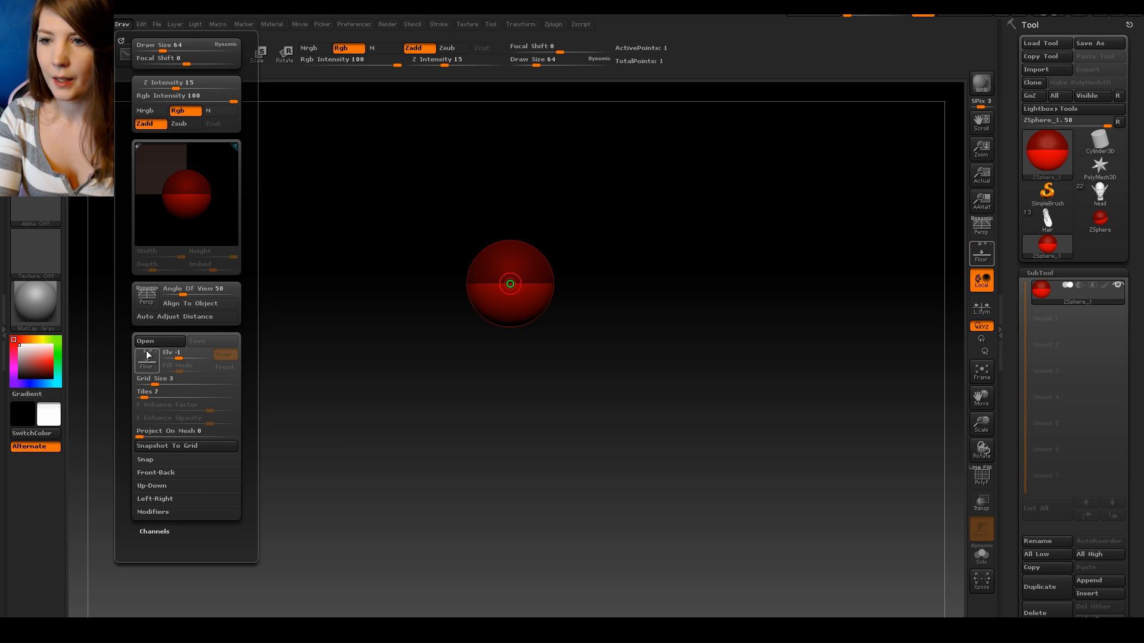
left_click(147, 362)
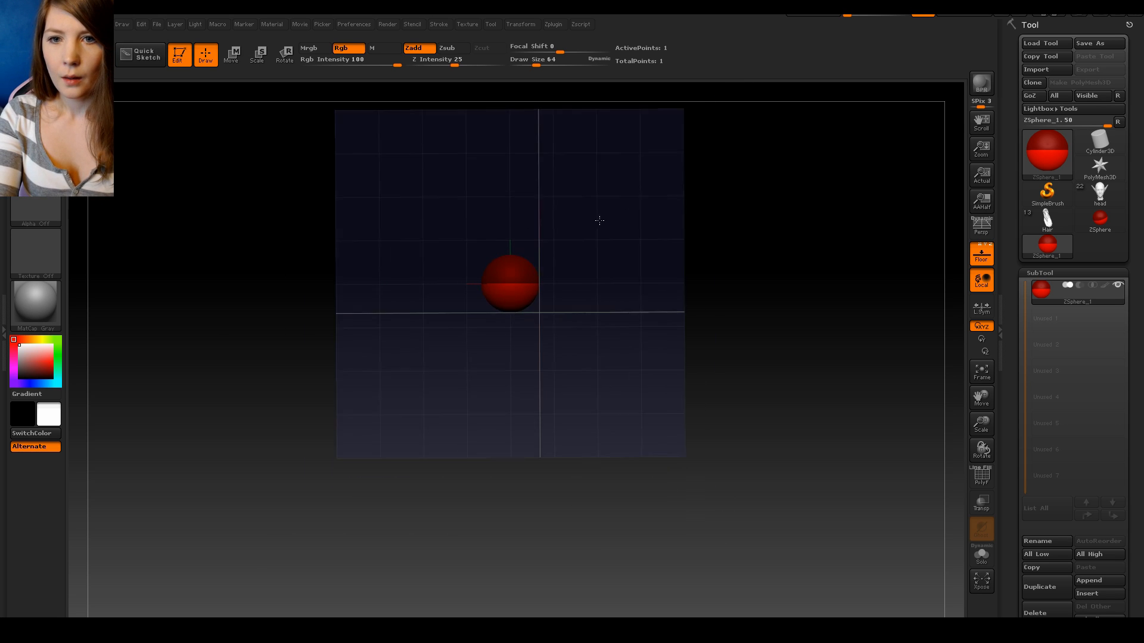
Step: Move the root ZSphere up above the grid and scale it smaller
left_click(232, 54)
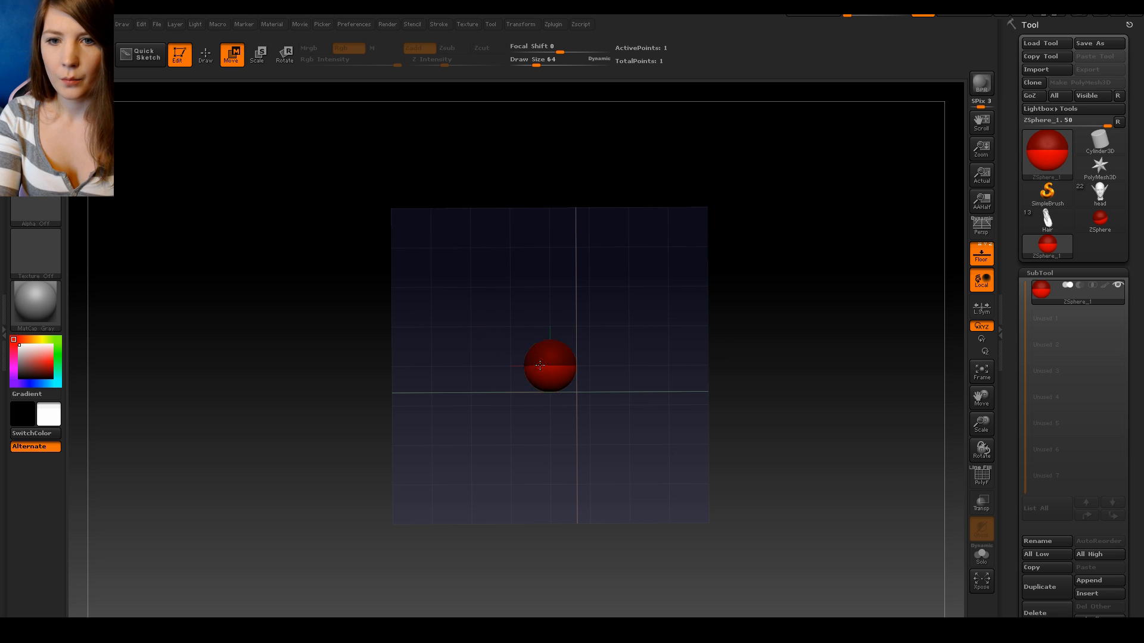
left_click_drag(549, 364, 550, 185)
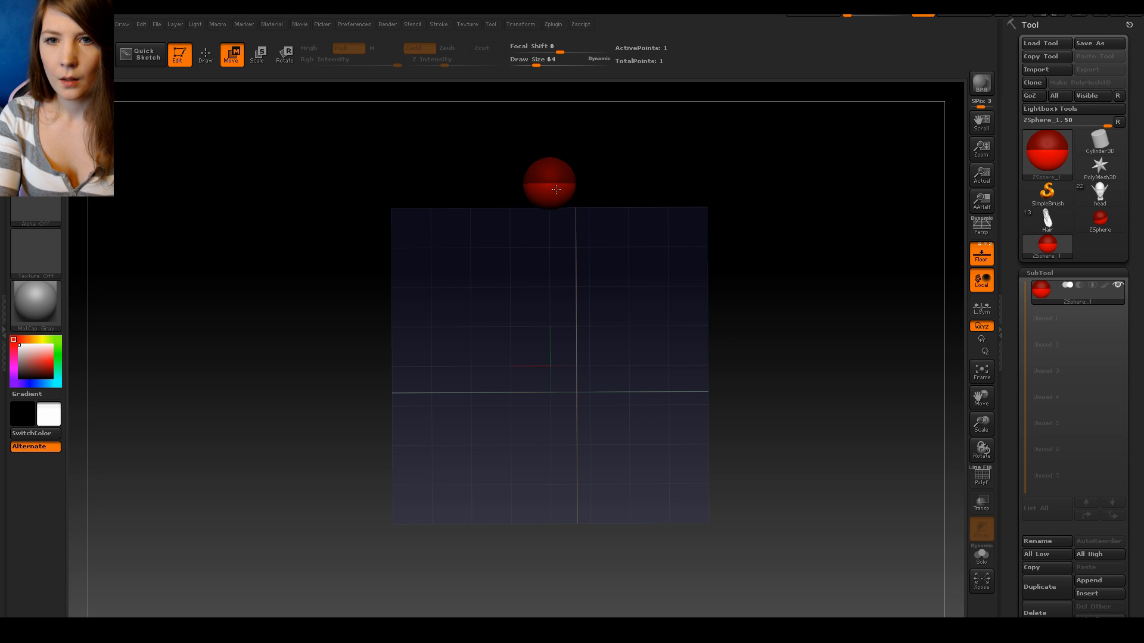
left_click(256, 53)
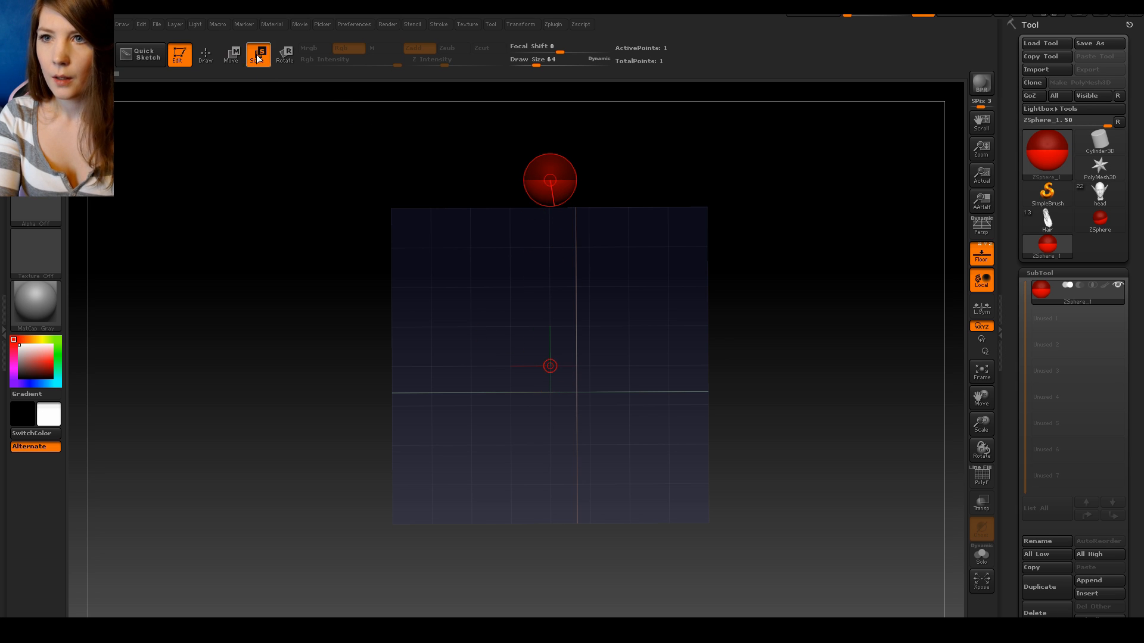
left_click(257, 55)
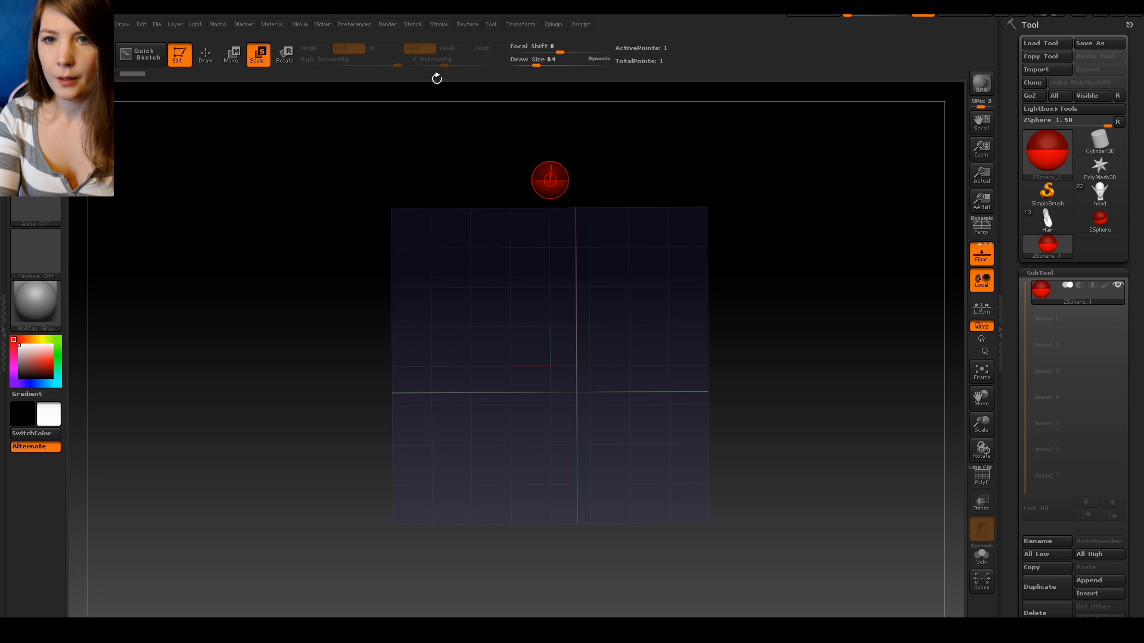
Step: Add a child ZSphere and pull it straight down to the grid's bottom, forming a long tube
left_click(205, 55)
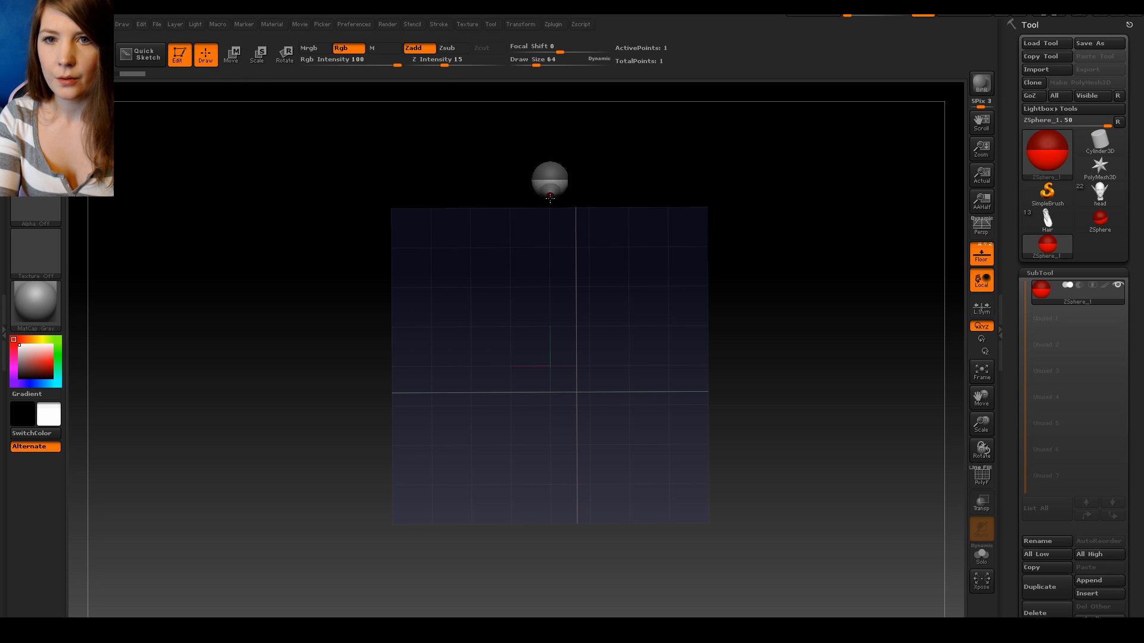
left_click(549, 198)
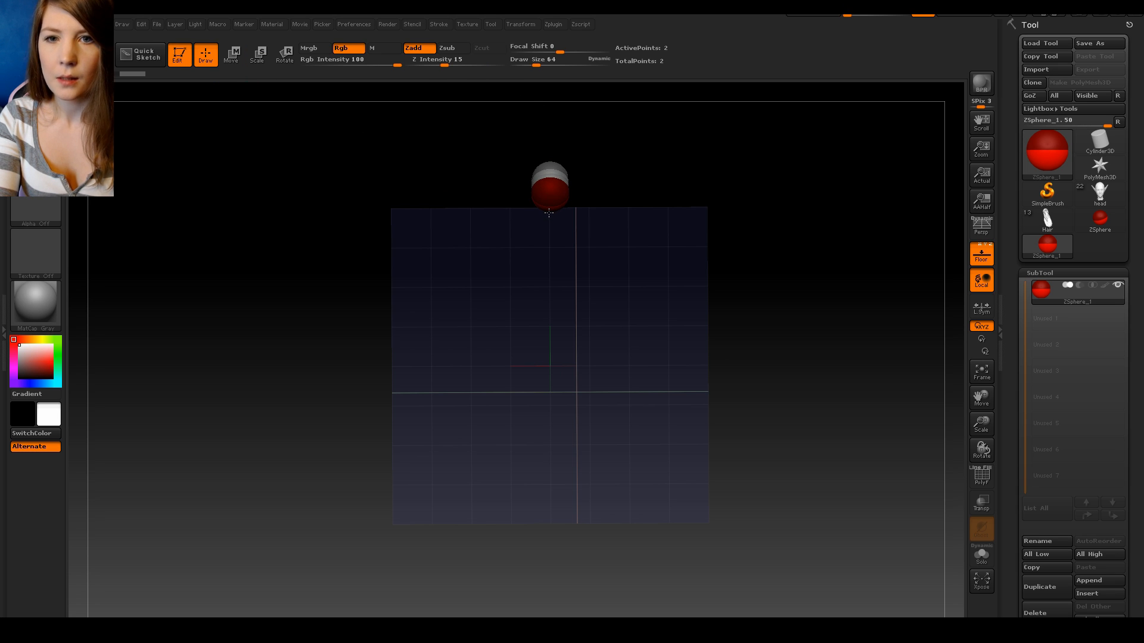
left_click(231, 55)
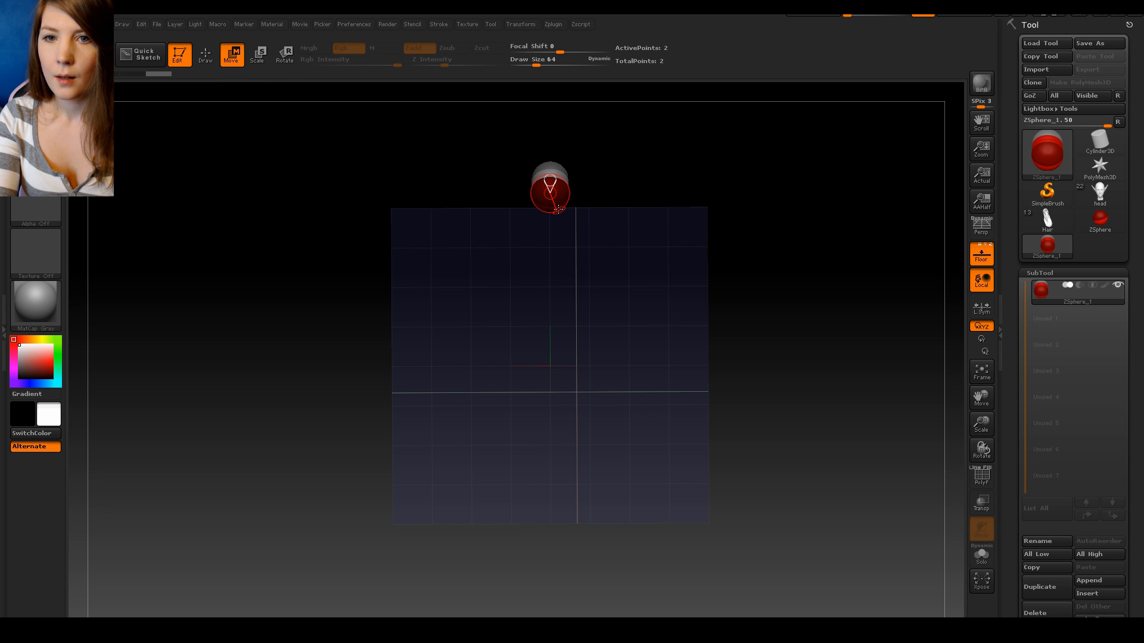
left_click_drag(548, 193, 548, 521)
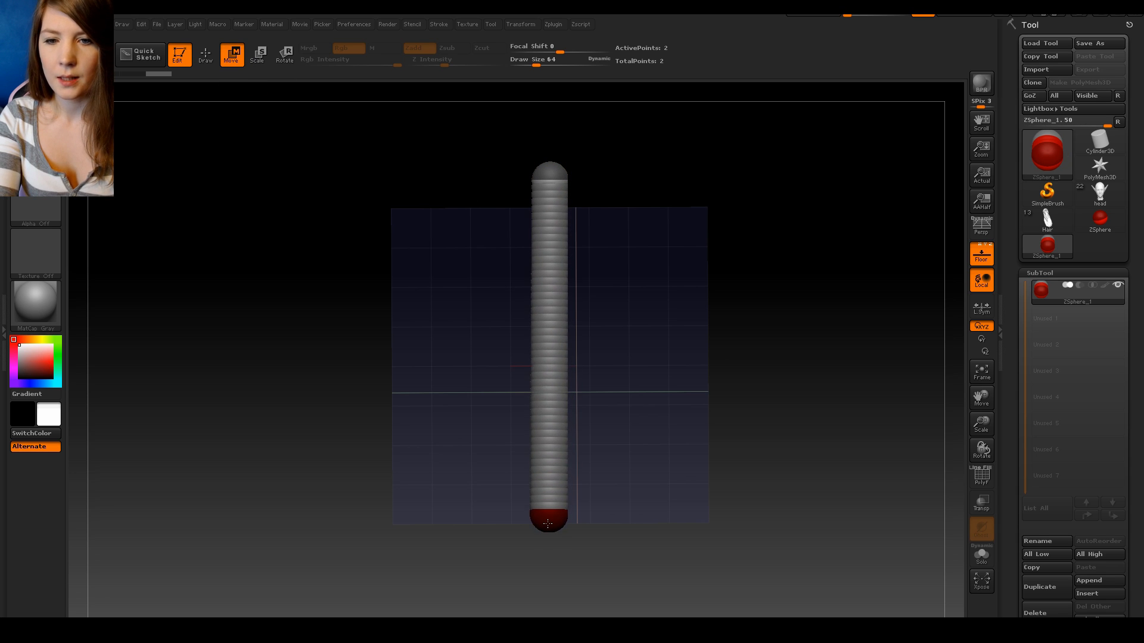
left_click_drag(548, 523, 548, 548)
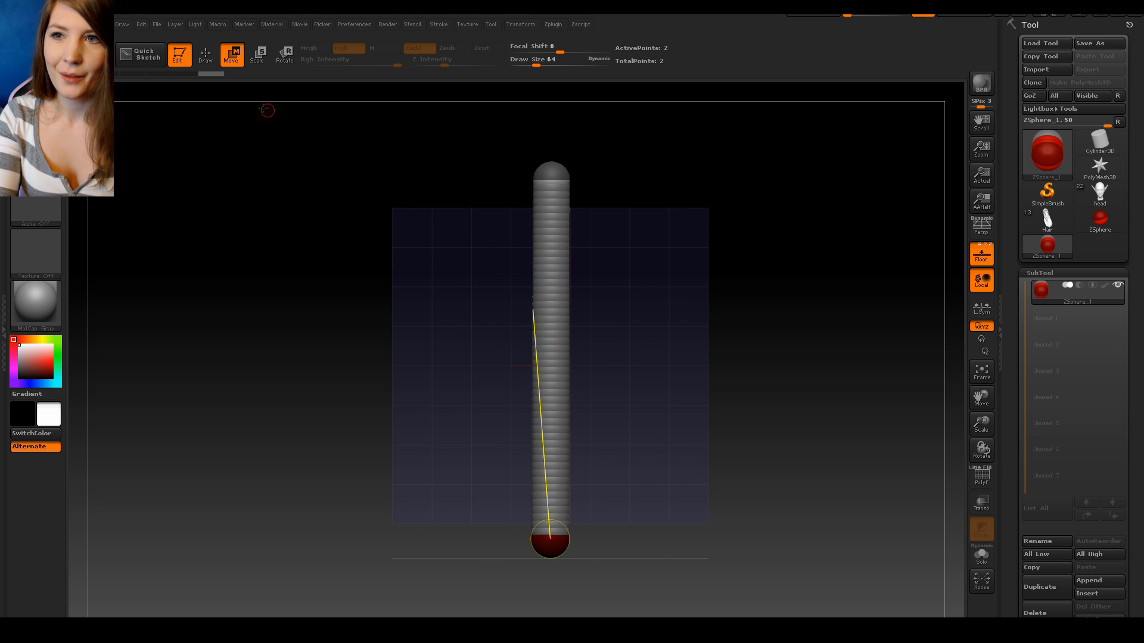
Step: Switch to Draw mode to insert intermediate ZSpheres along the link until there are eleven
left_click(205, 55)
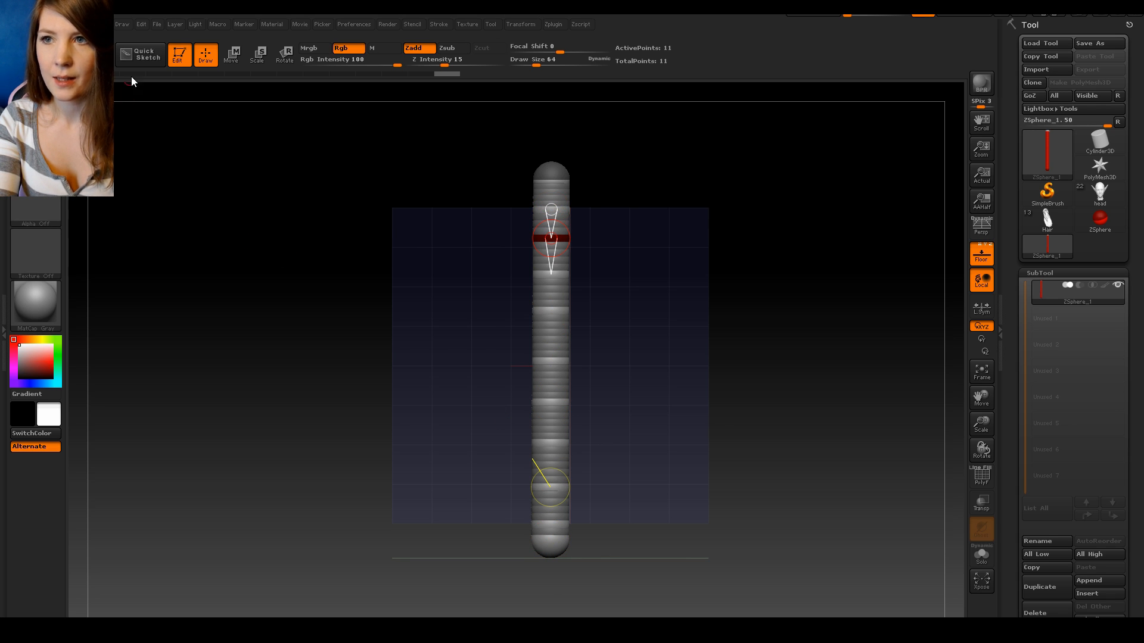
mouse_move(234, 55)
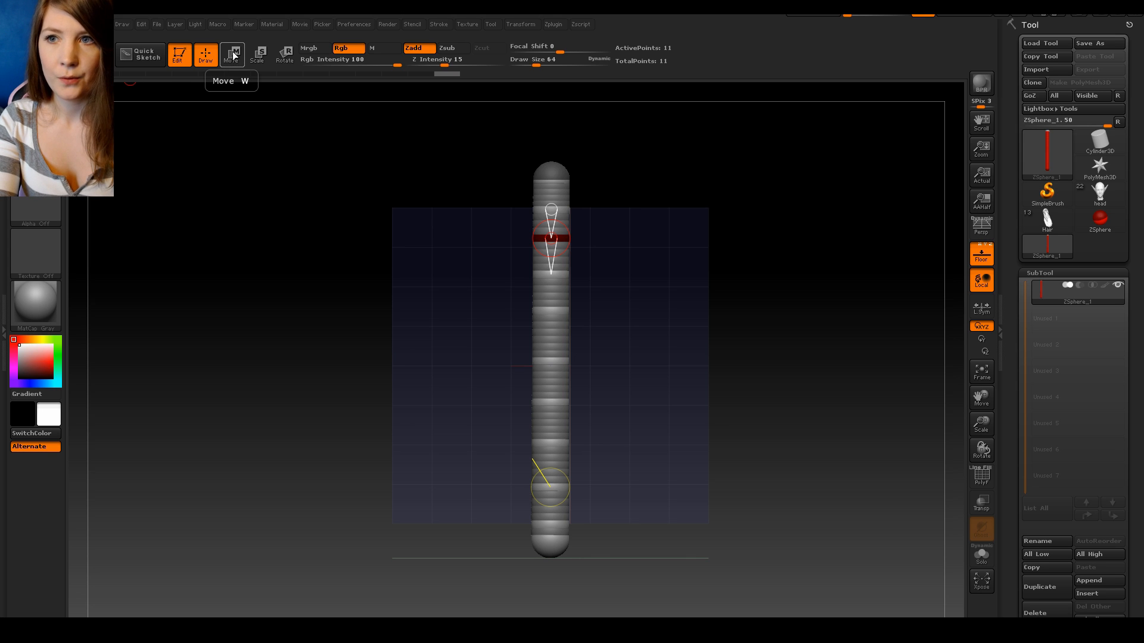
Step: Drag intermediate ZSpheres sideways and diagonally so the chain forms two connected diamond loops
left_click(231, 54)
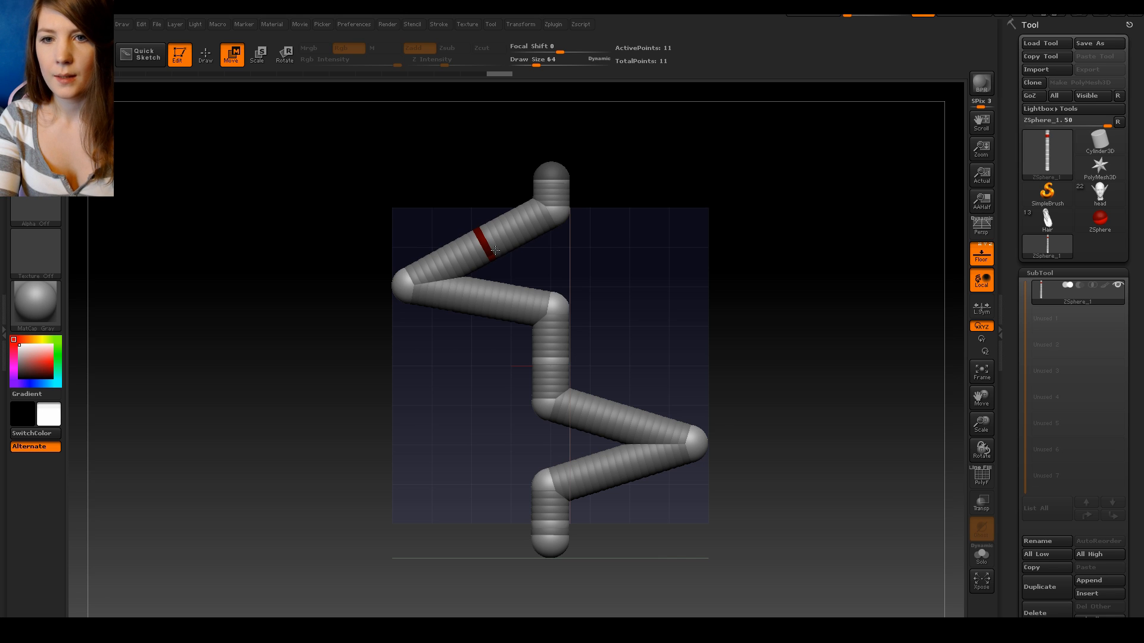
left_click_drag(494, 251, 490, 324)
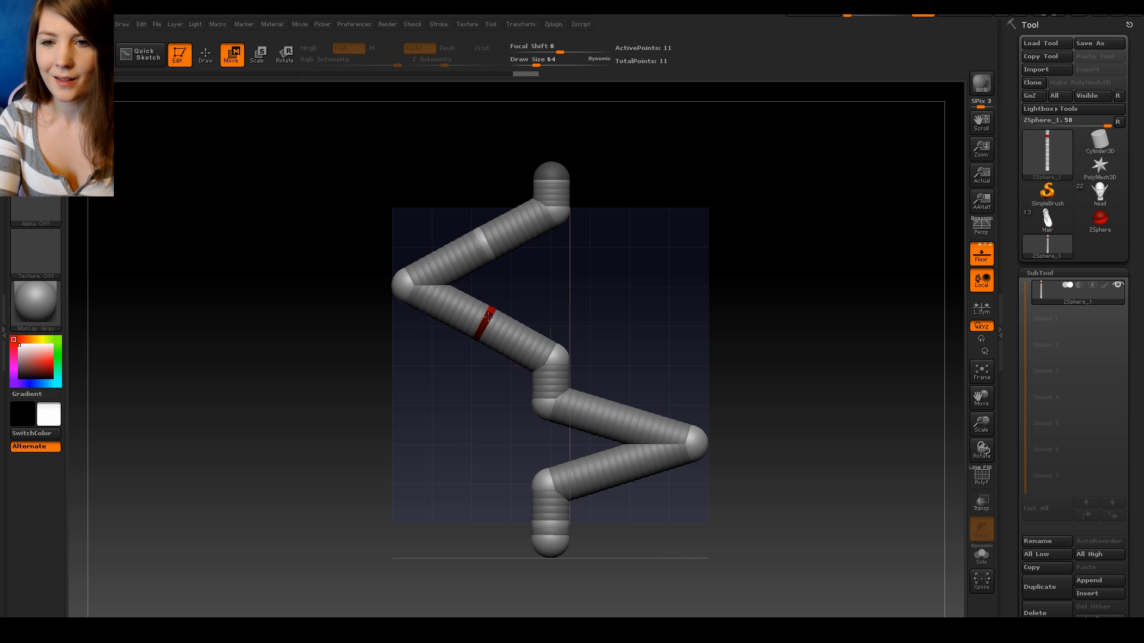
left_click_drag(485, 314, 615, 408)
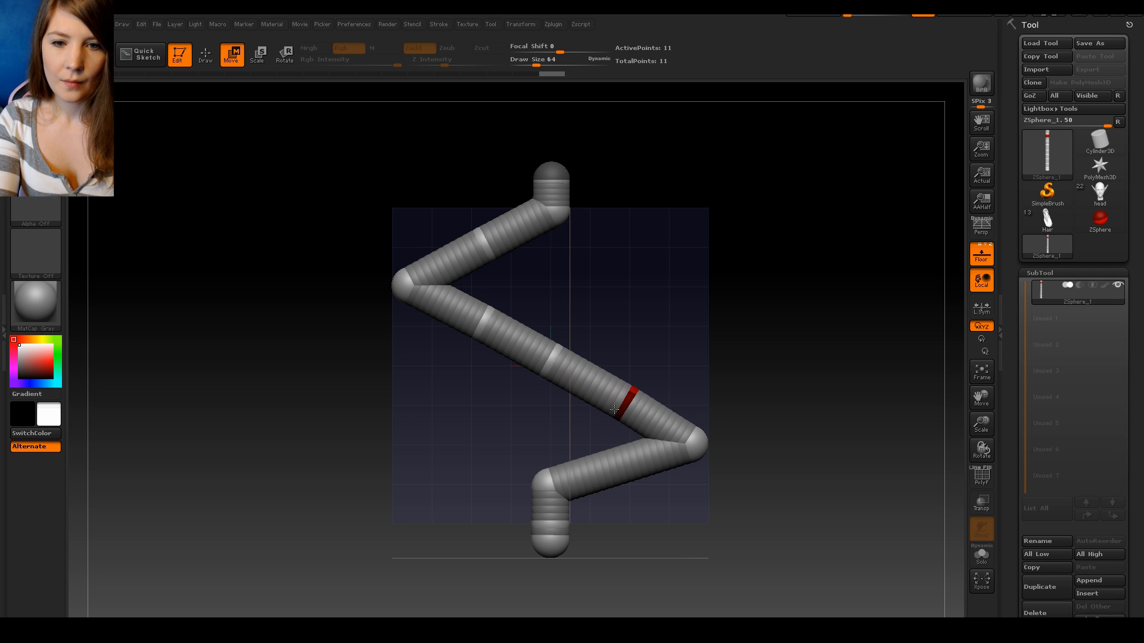
left_click_drag(615, 409, 611, 477)
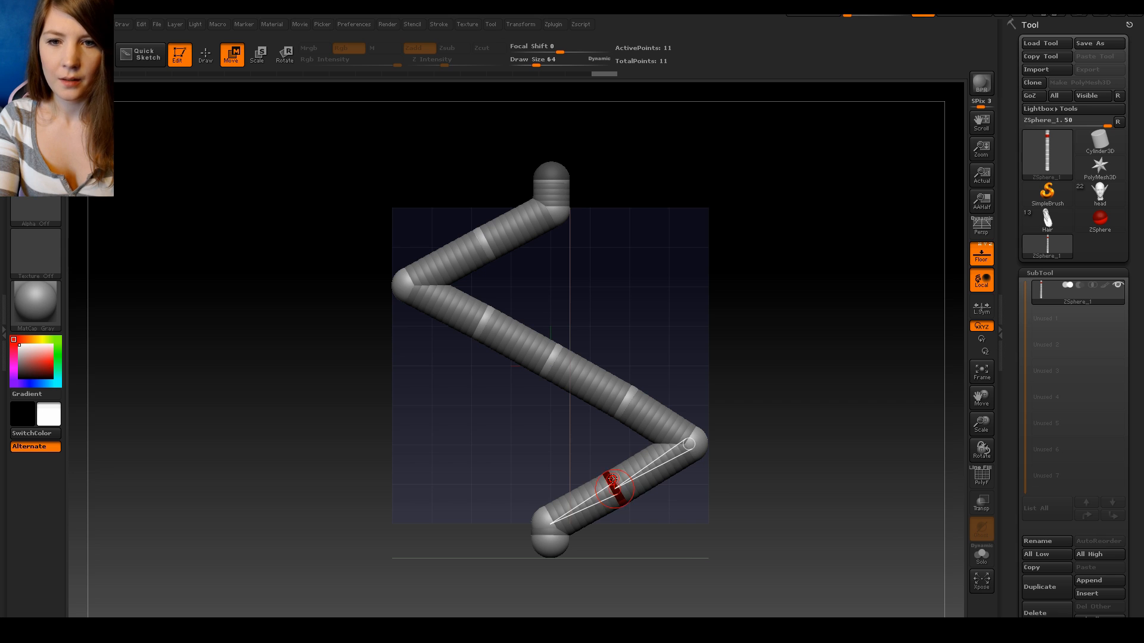
left_click_drag(613, 485, 551, 244)
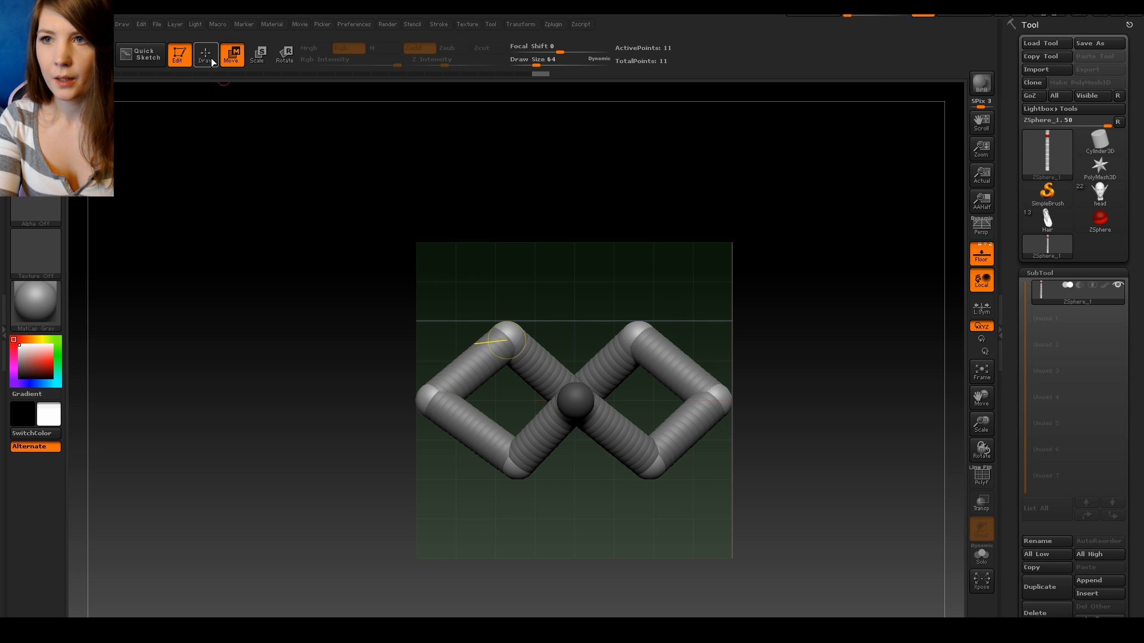
Step: Insert corner ZSpheres and push them outward to round the loops into a smooth S-curving strand
left_click(205, 55)
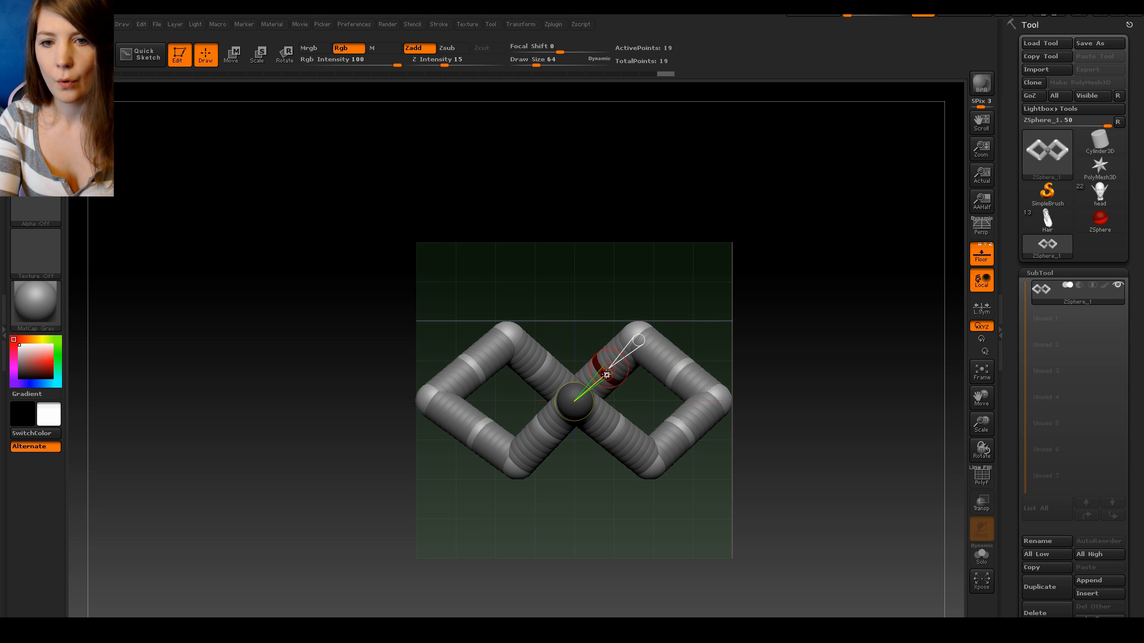
left_click(231, 55)
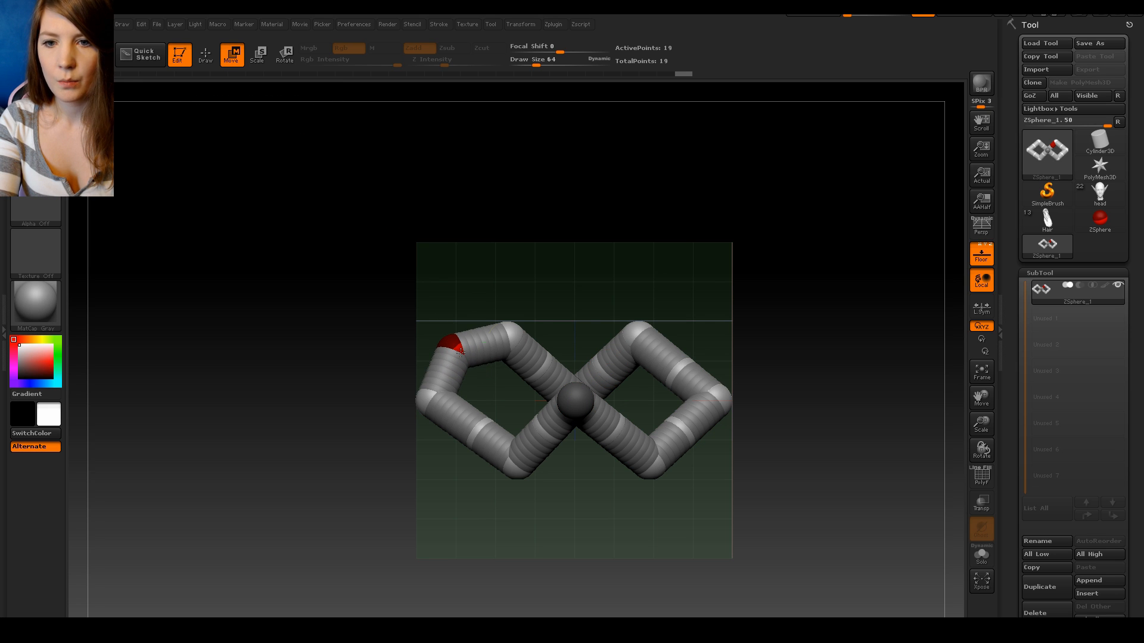
left_click_drag(446, 354, 458, 444)
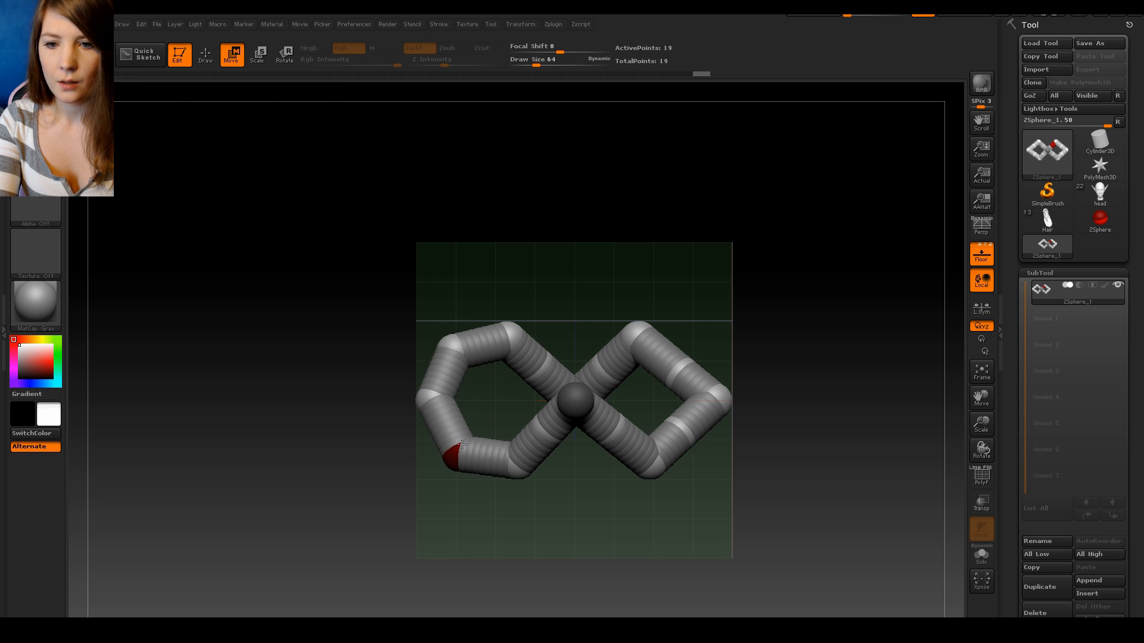
left_click_drag(457, 449, 556, 441)
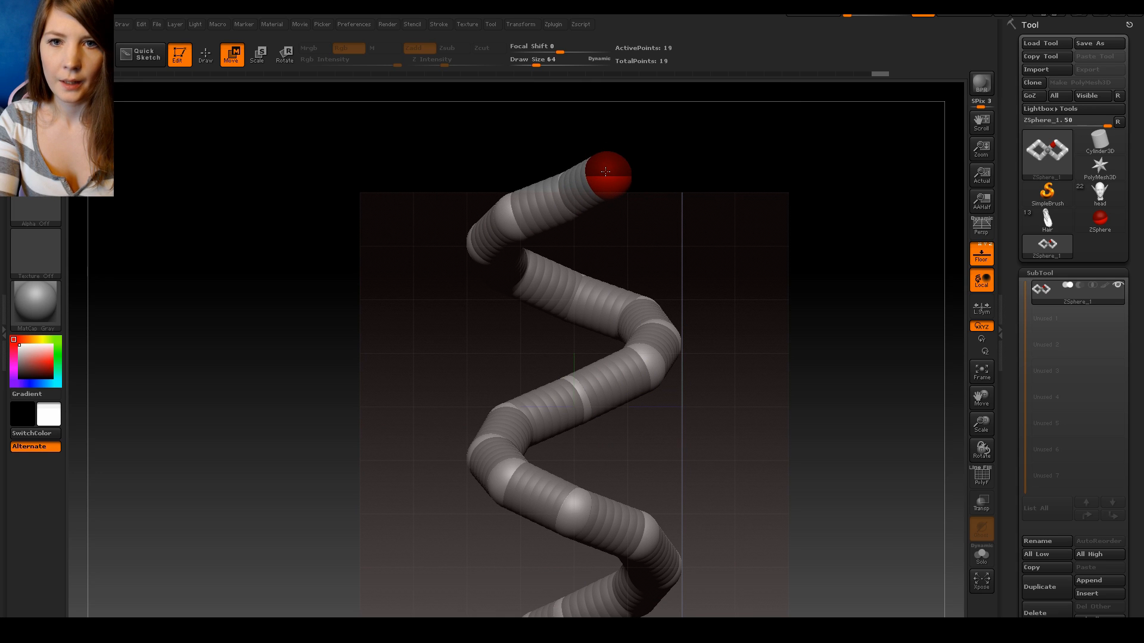
Step: Rotate the strand back to a front view
left_click_drag(606, 171, 577, 185)
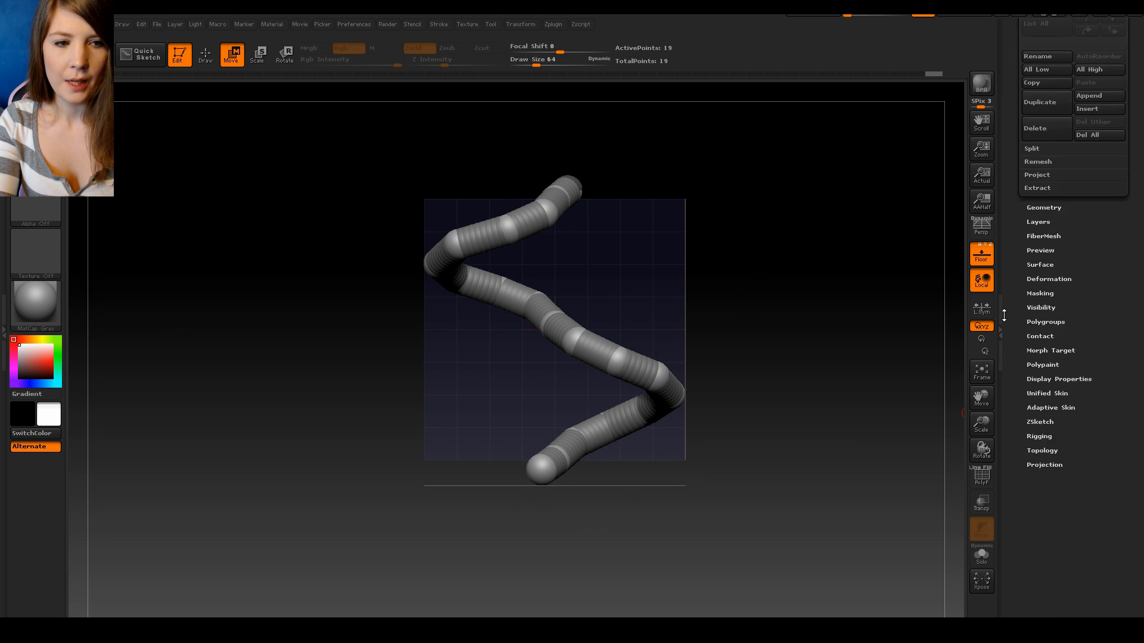
Step: Expand the Adaptive Skin subpalette in the Tool palette
left_click(1051, 407)
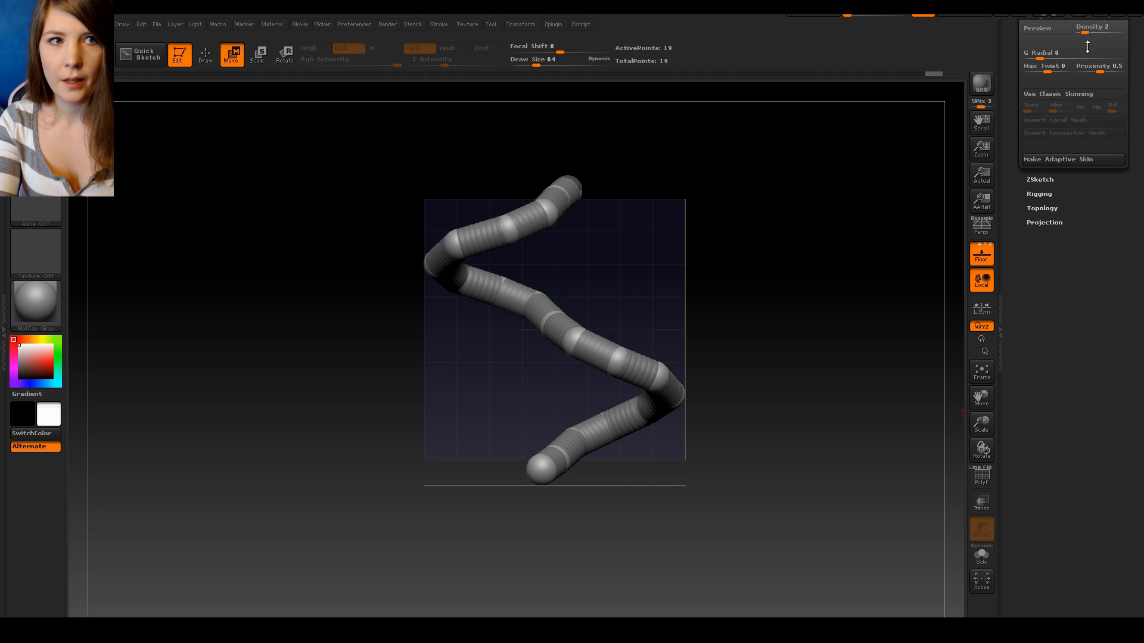
mouse_move(1035, 28)
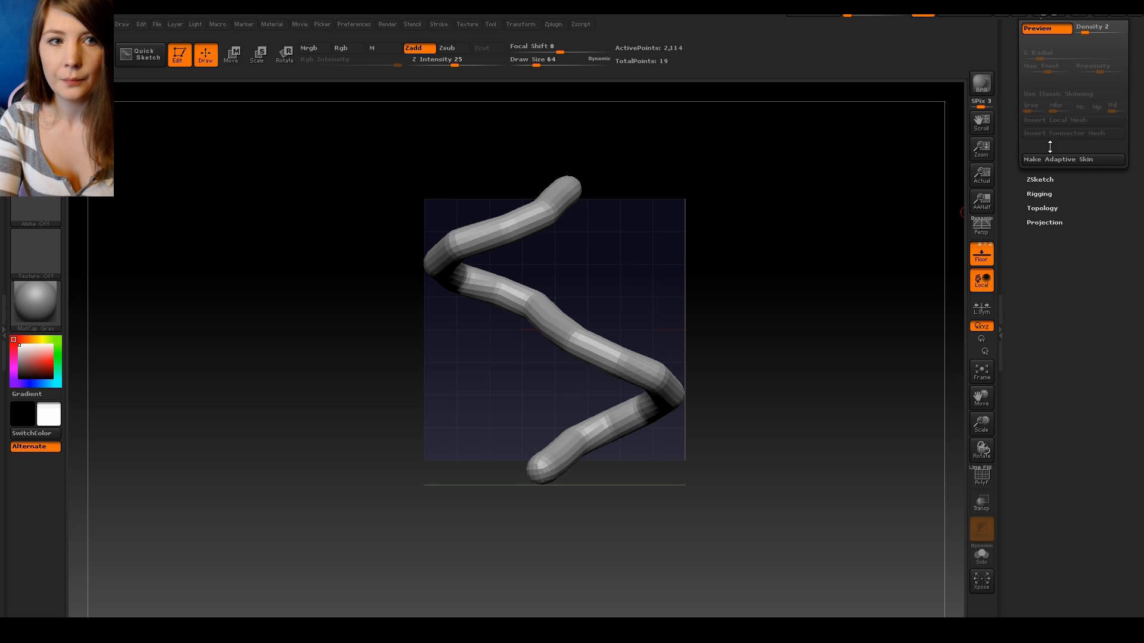
mouse_move(982, 83)
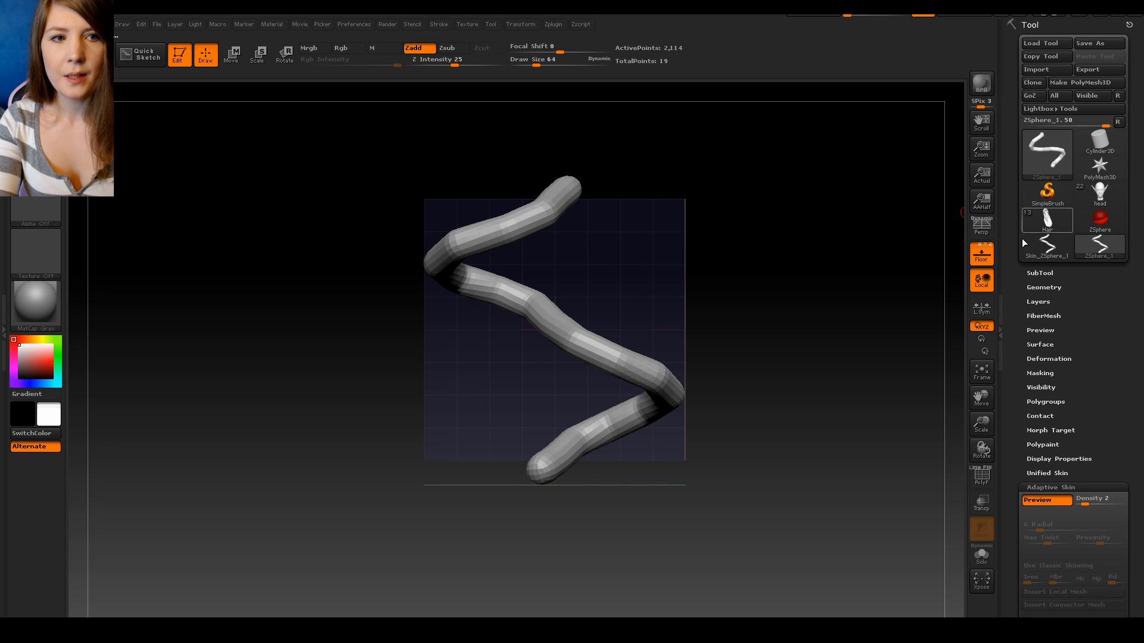
mouse_move(1046, 246)
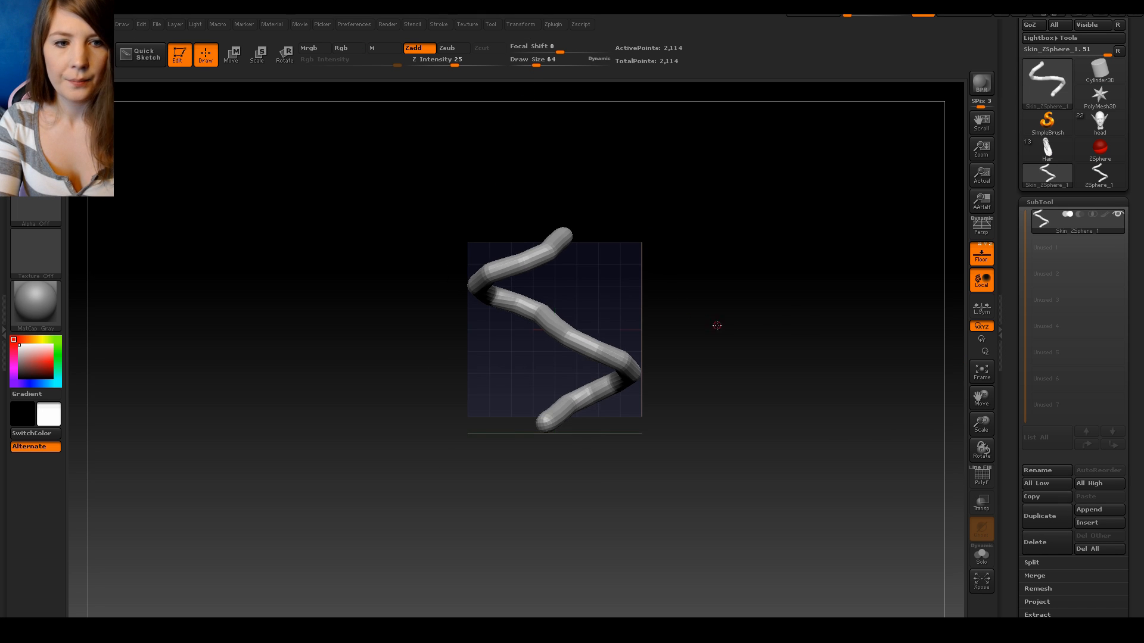
Step: Duplicate the zigzag subtool and move each copy upward, stacking four copies end to end
left_click(1039, 516)
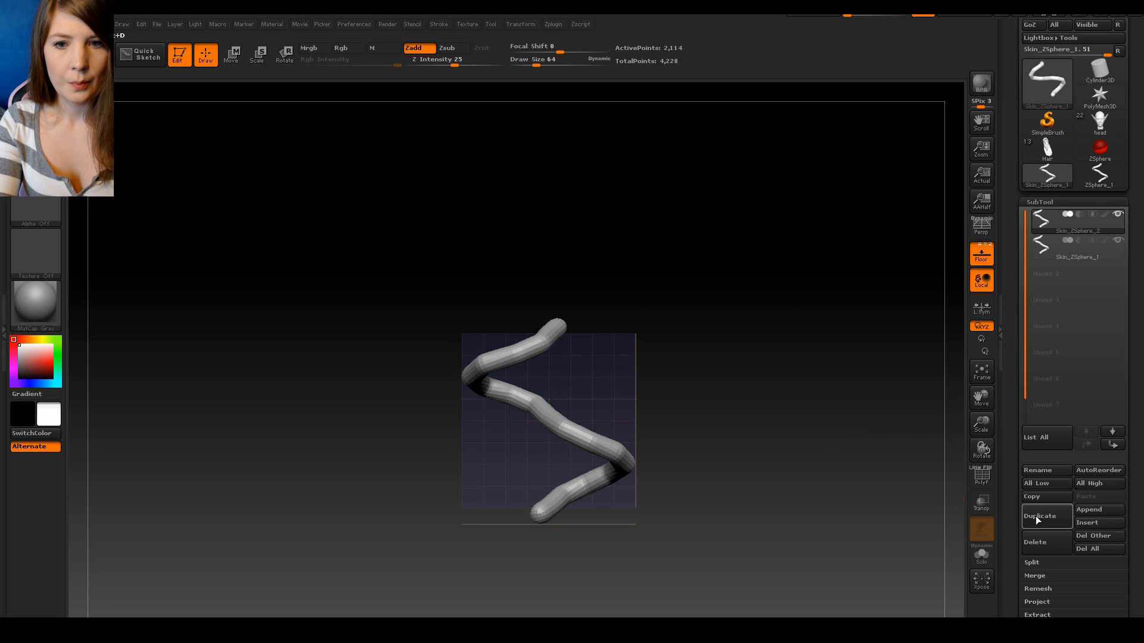
left_click(231, 55)
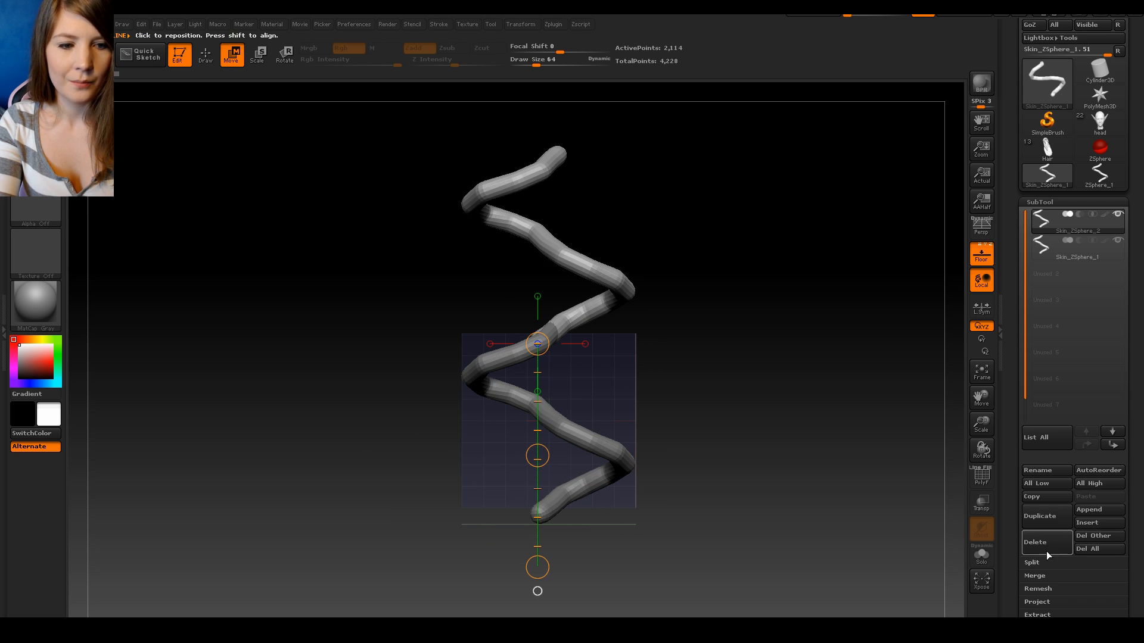
mouse_move(1046, 524)
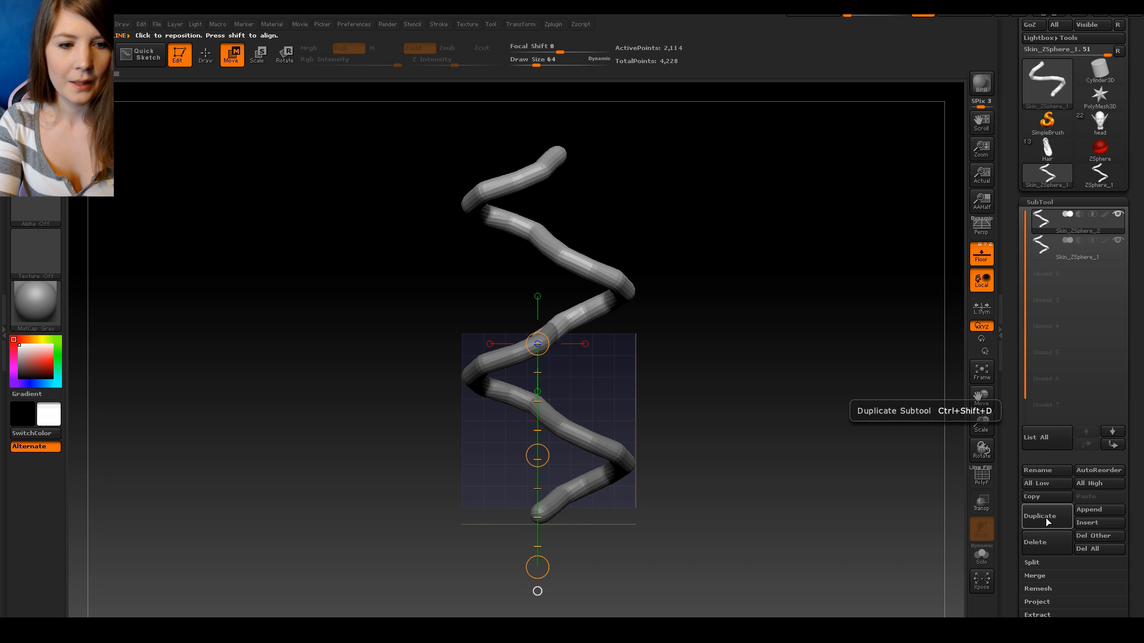
left_click(1046, 516)
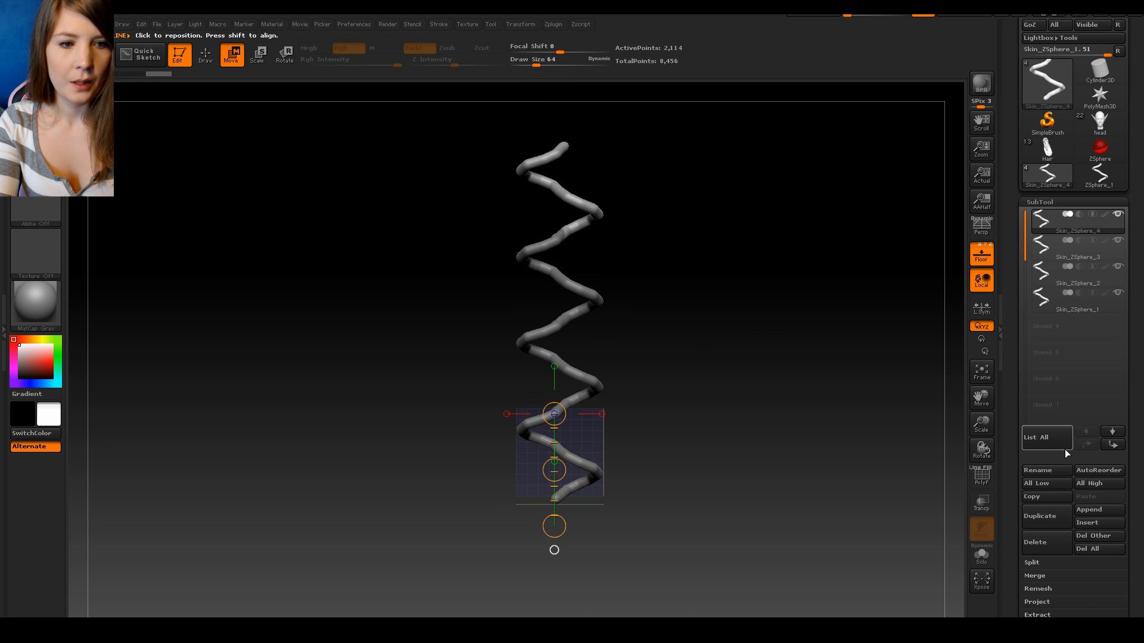
Step: MergeDown the stacked copies repeatedly until one subtool remains
left_click(1046, 588)
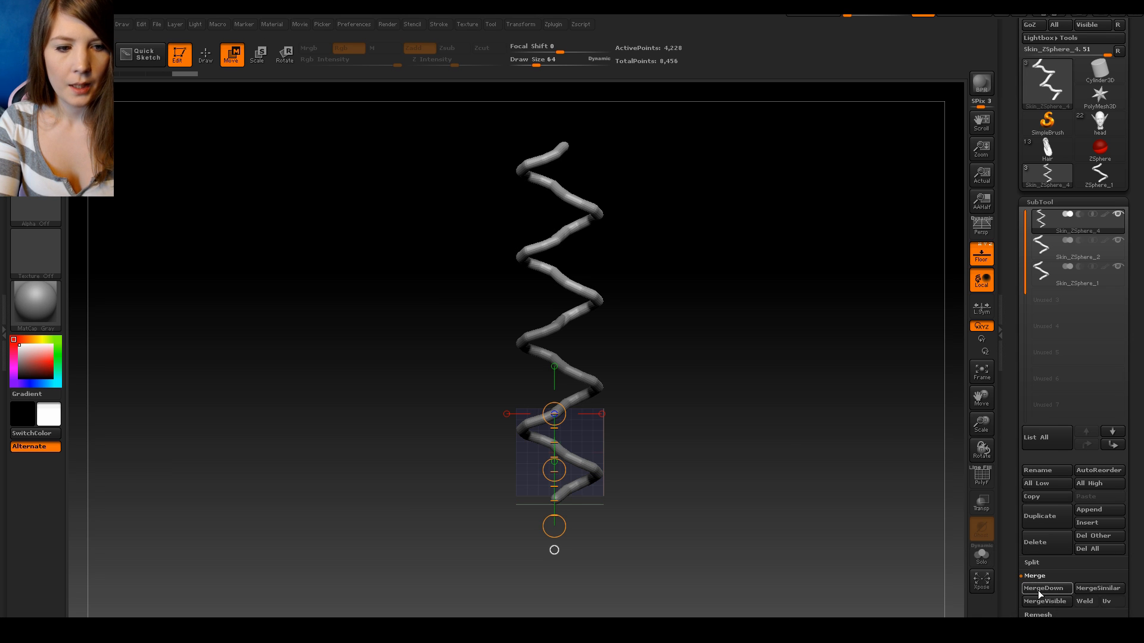
left_click(1046, 589)
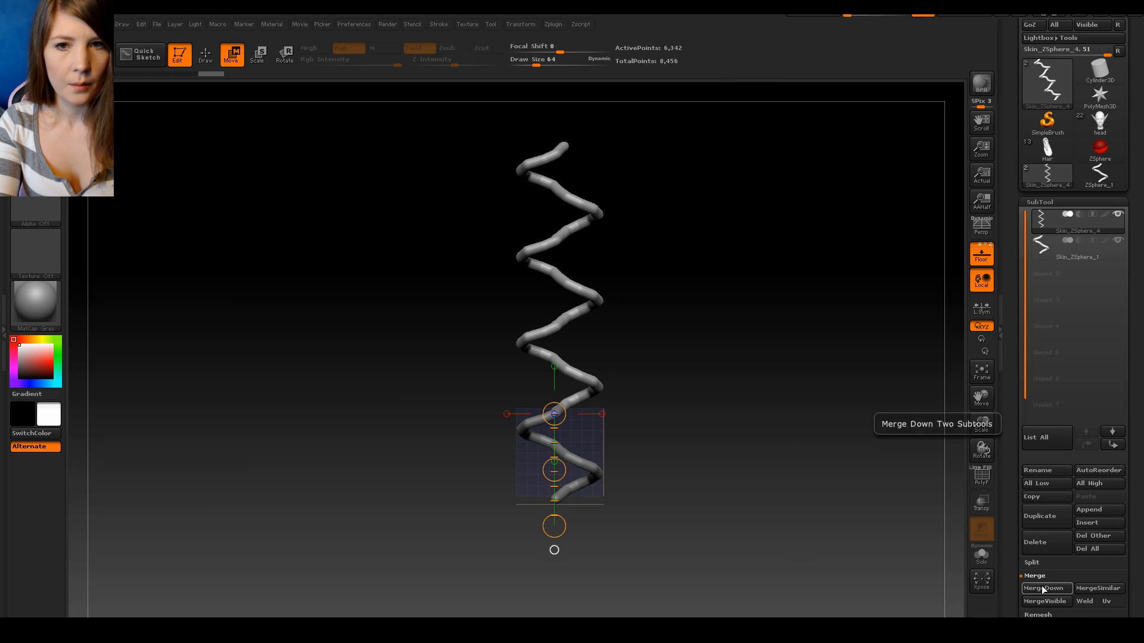
left_click(1042, 588)
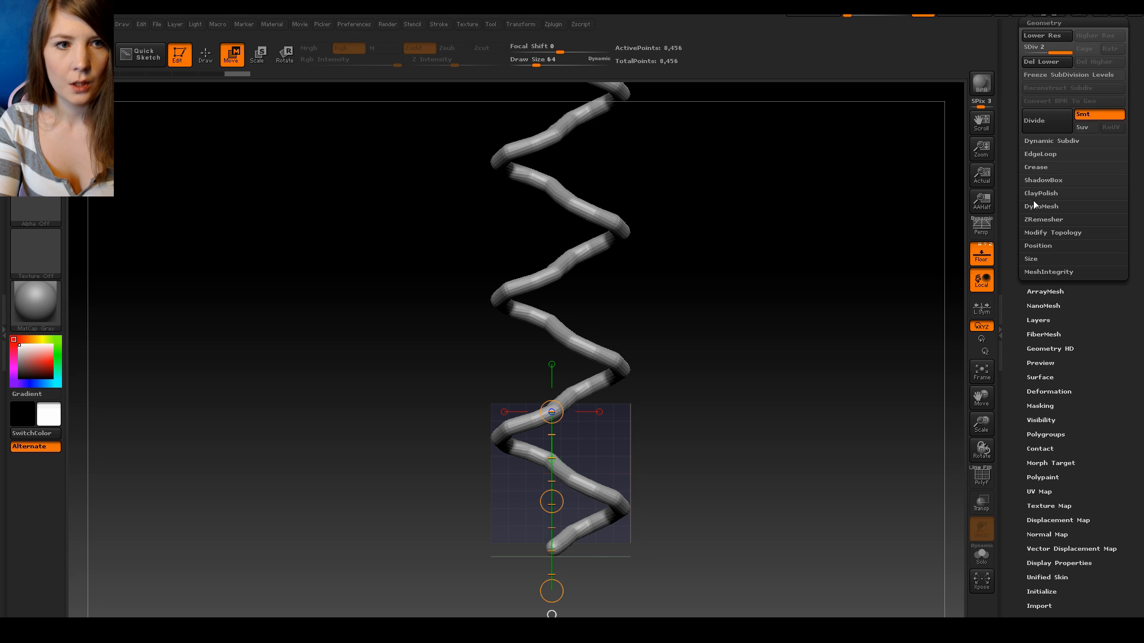
Step: DynaMesh the column at resolution 216, agreeing to freeze subdivision levels
left_click(1041, 206)
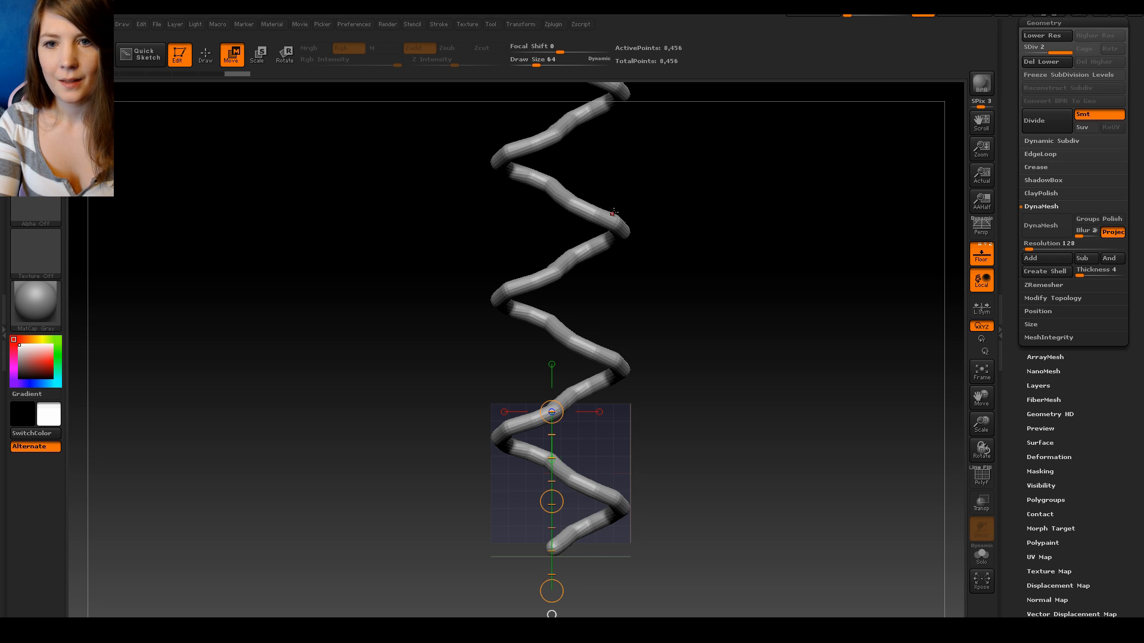
mouse_move(1046, 244)
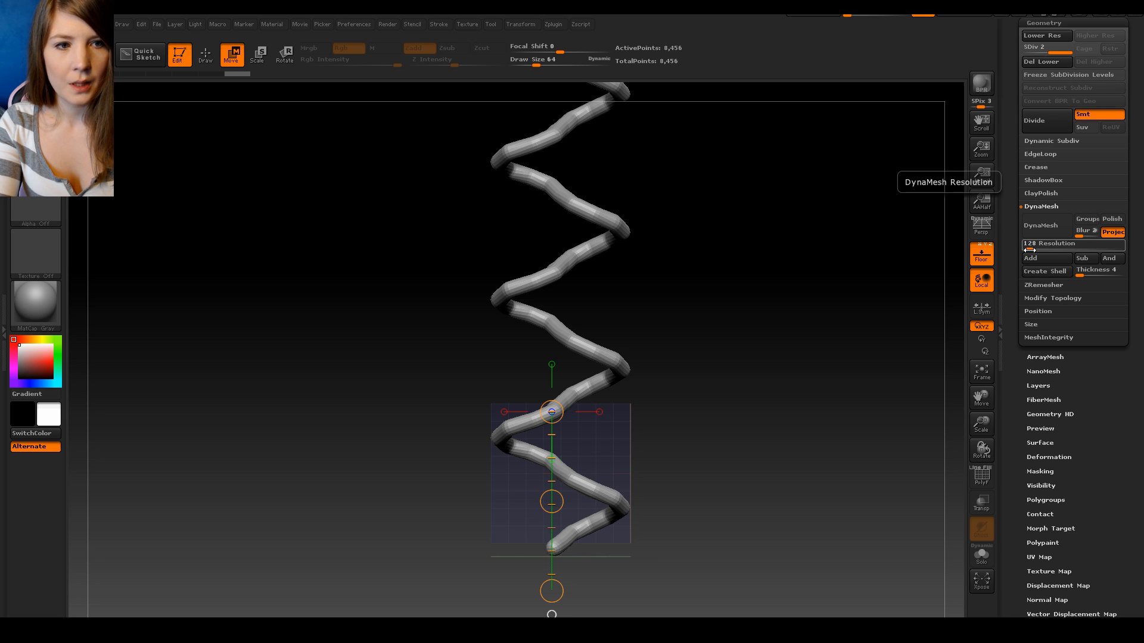
left_click_drag(1043, 243, 1072, 243)
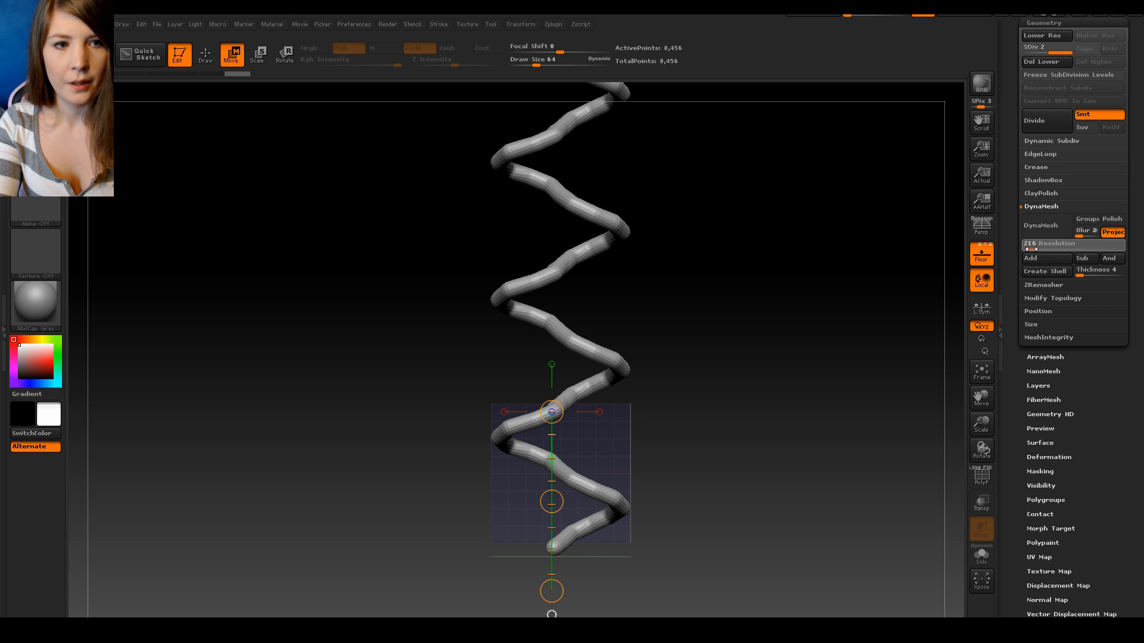
mouse_move(1045, 227)
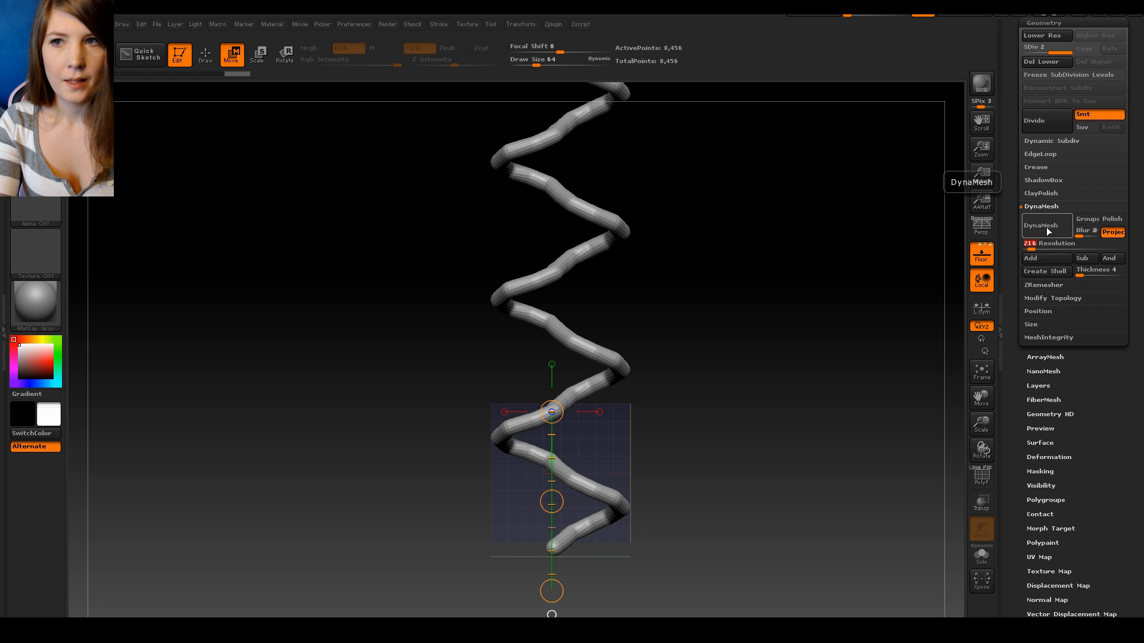
left_click(1041, 225)
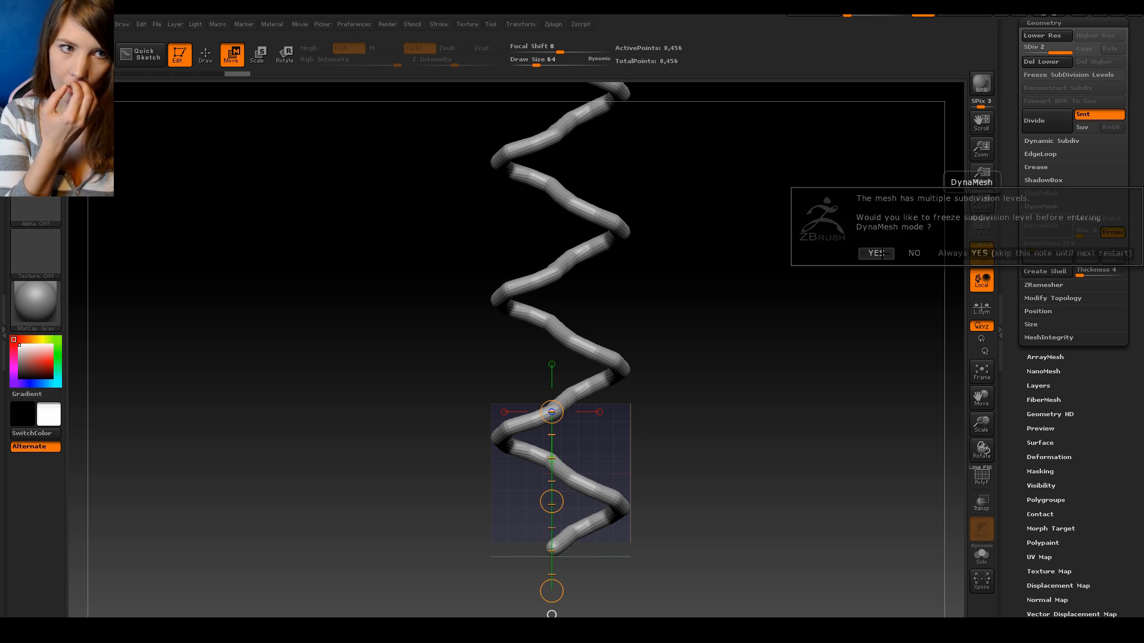
left_click(876, 253)
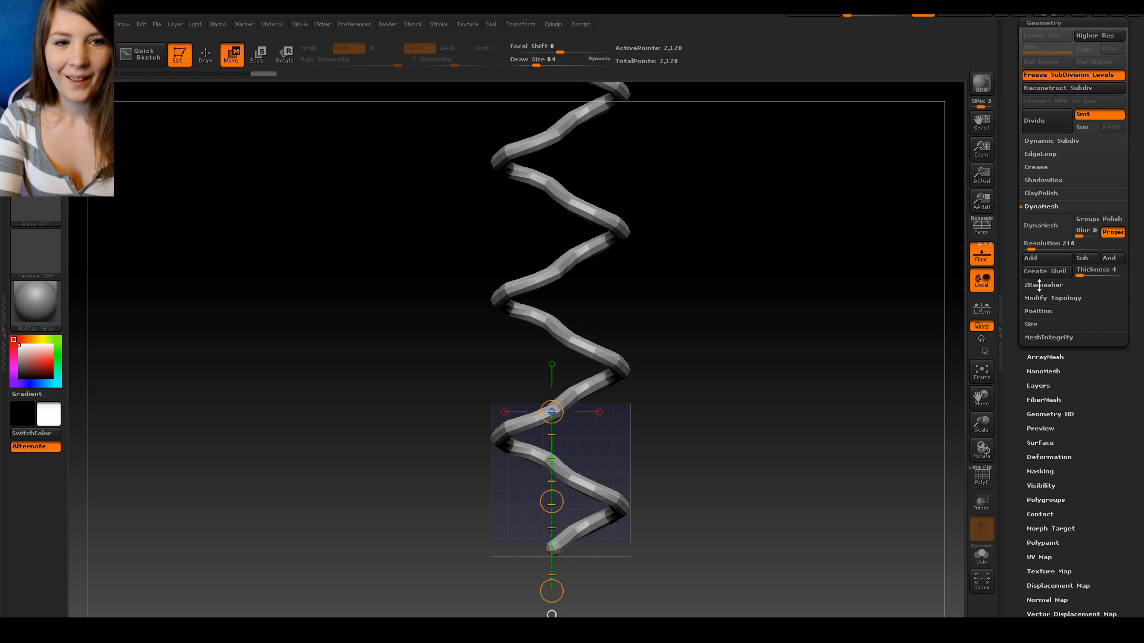
Step: Run ZRemesher on the column with Target Polygons Count set to 3.045
left_click(1043, 285)
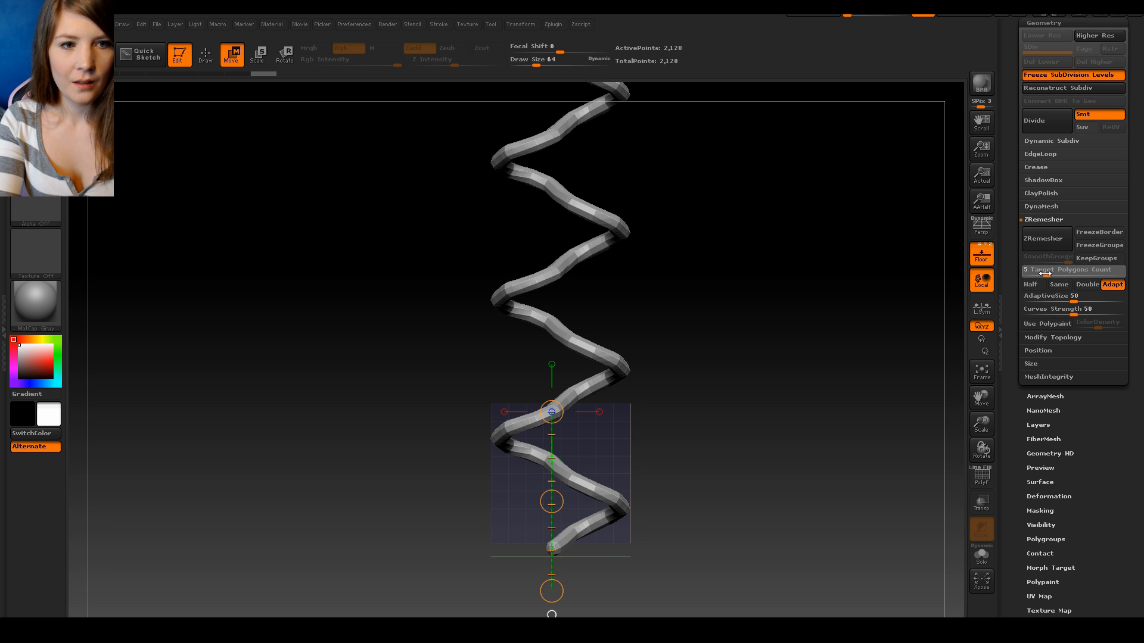
left_click_drag(1058, 270, 1051, 271)
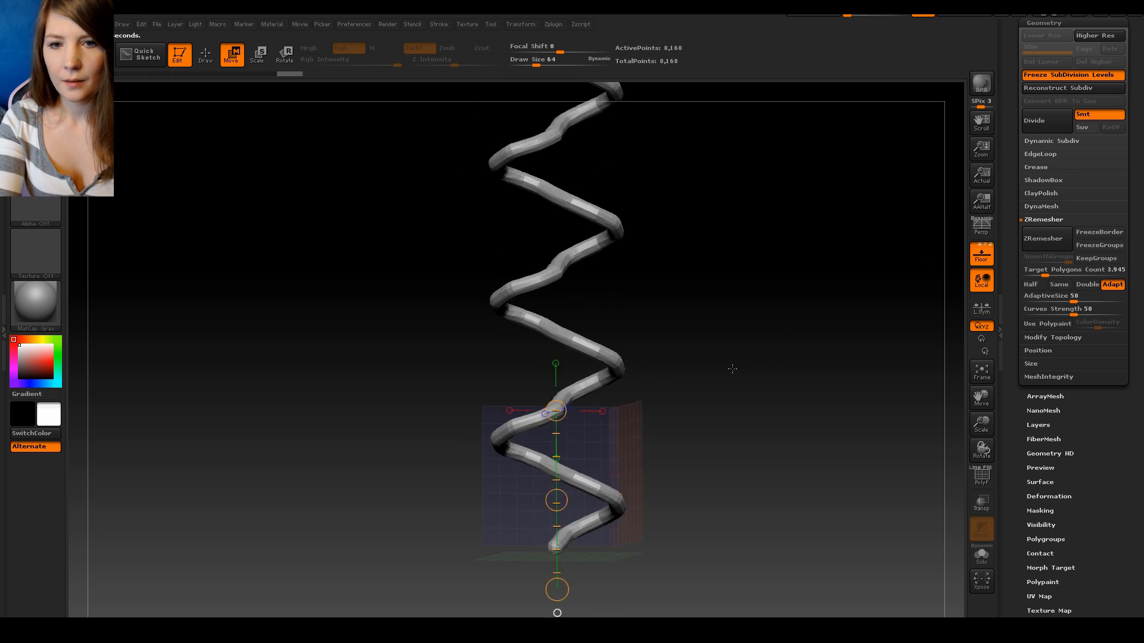
scroll("down", 3)
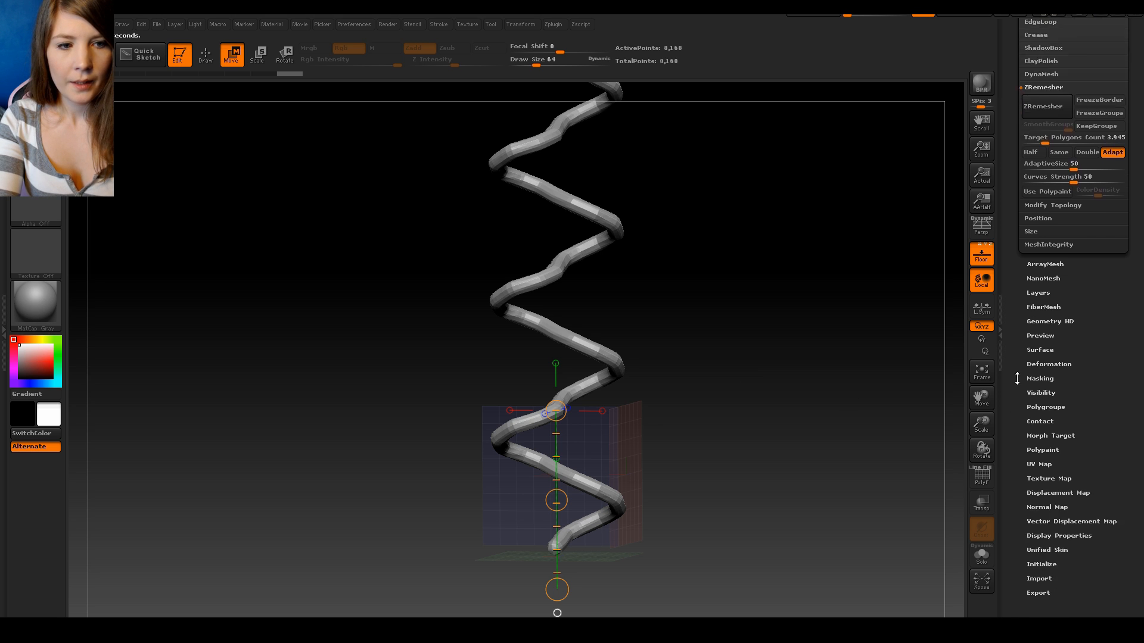
Step: Apply Polish Crisp Edges to the remeshed column, undoing the too-thin first attempt, and inspect the rounded tube
scroll("down", 3)
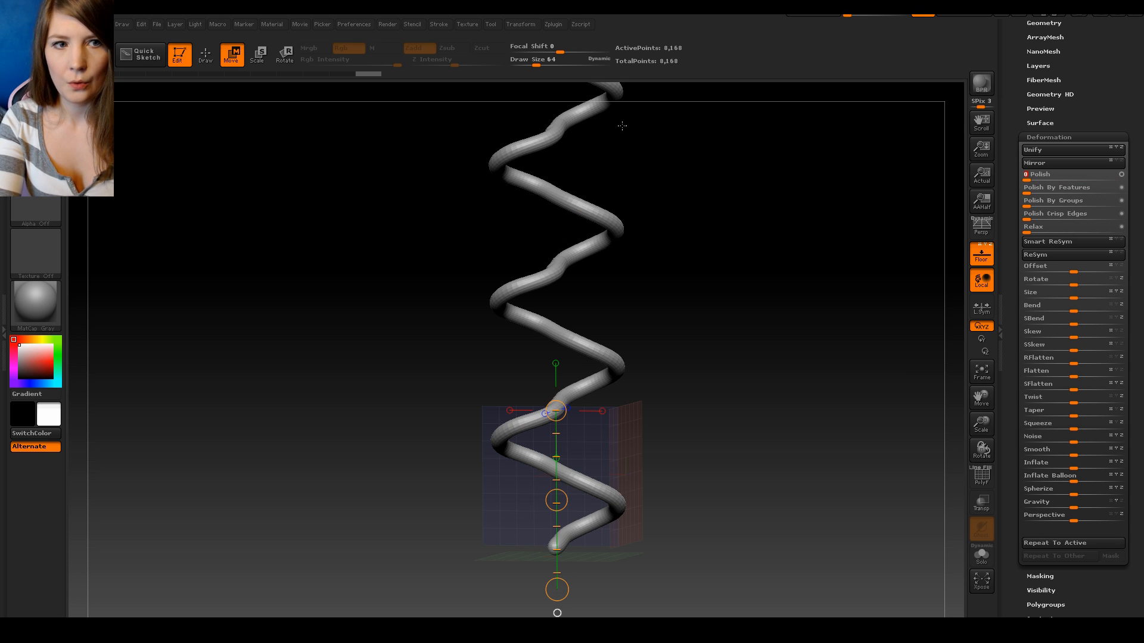
mouse_move(1049, 213)
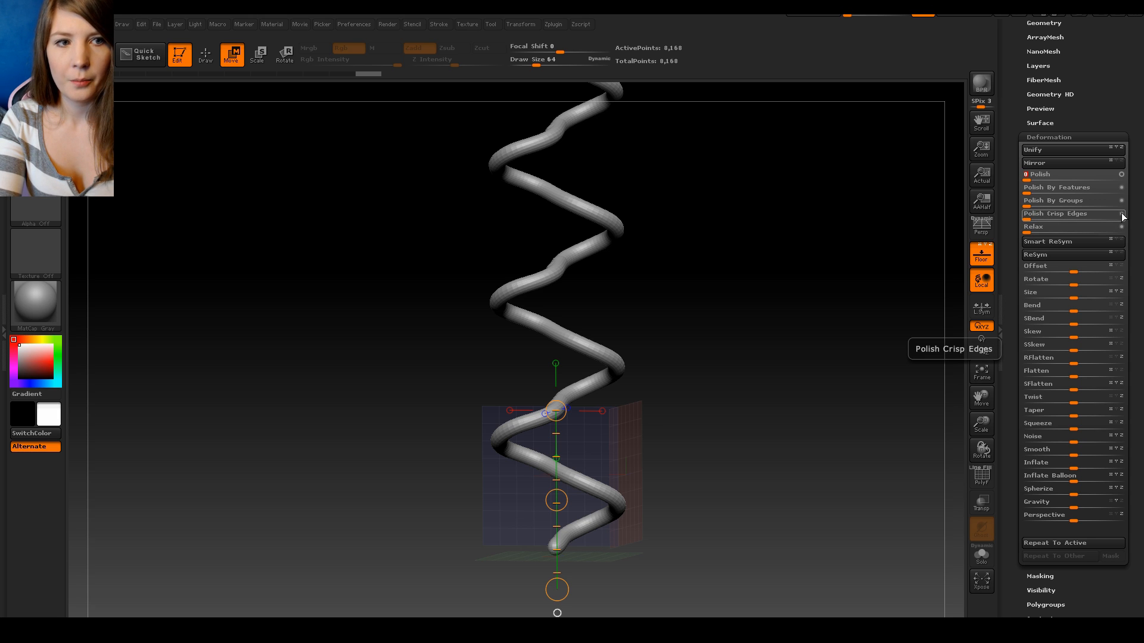
left_click(1072, 213)
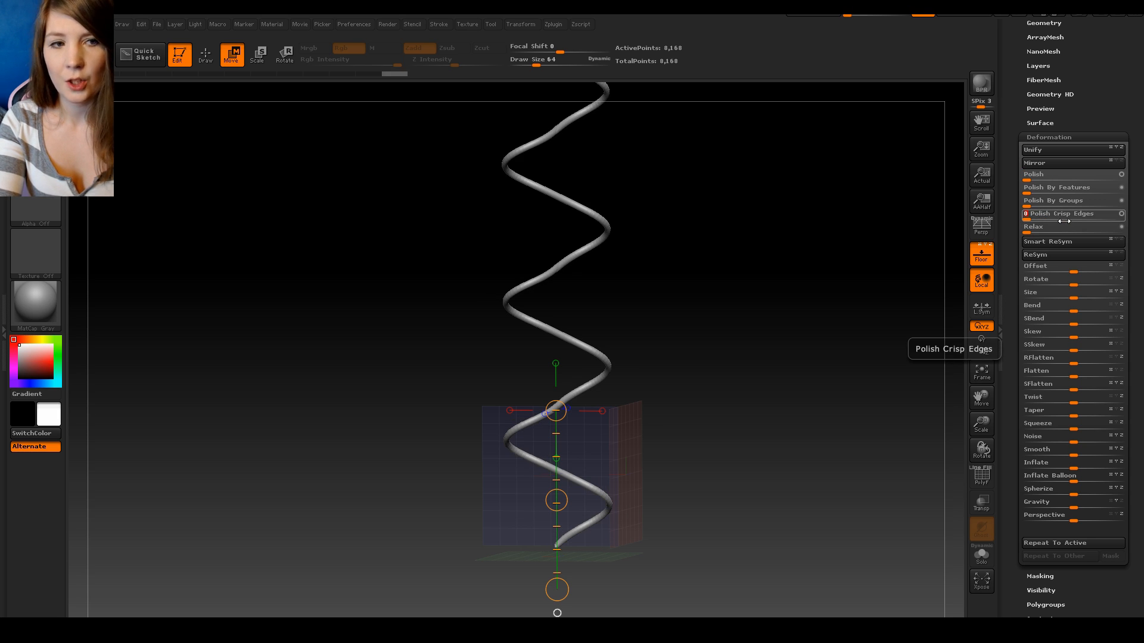
left_click(1072, 213)
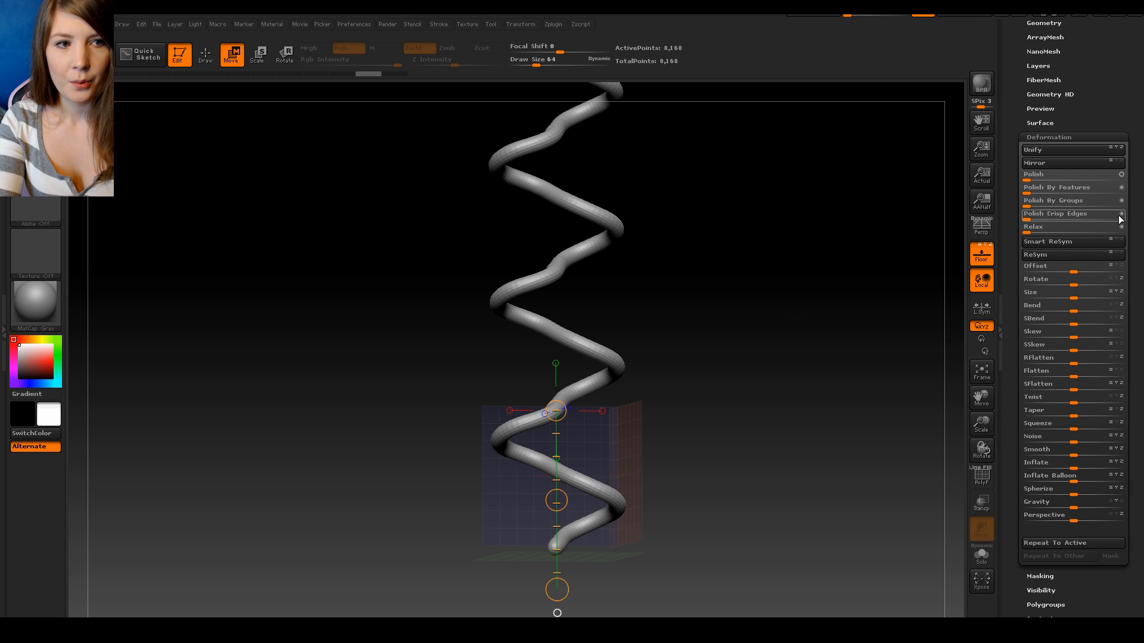
left_click(1051, 215)
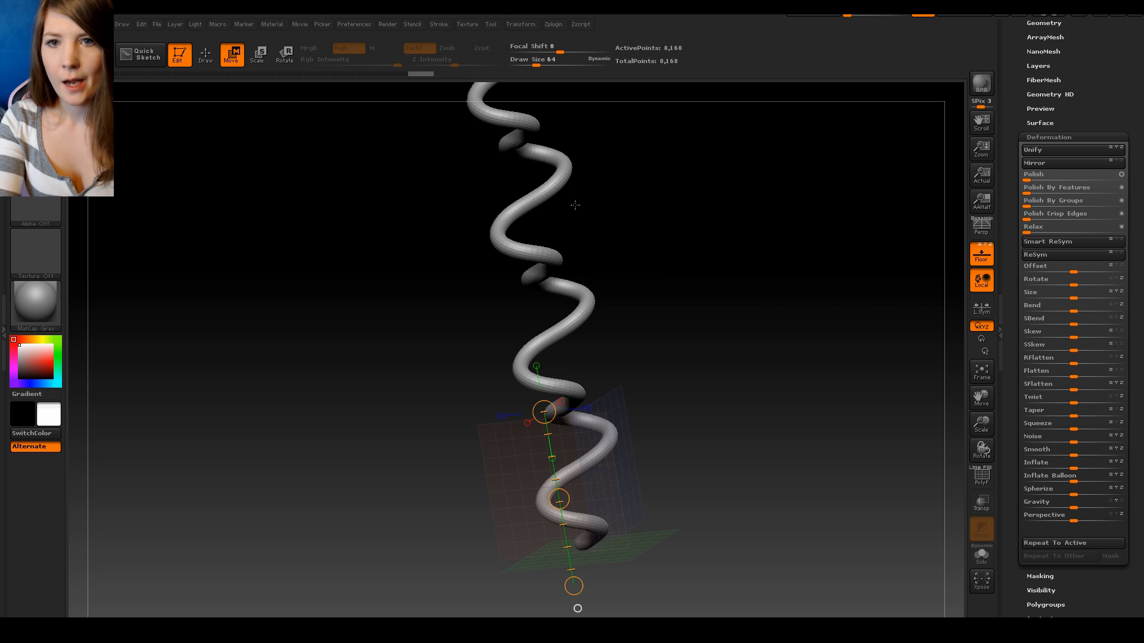
left_click_drag(544, 412, 550, 411)
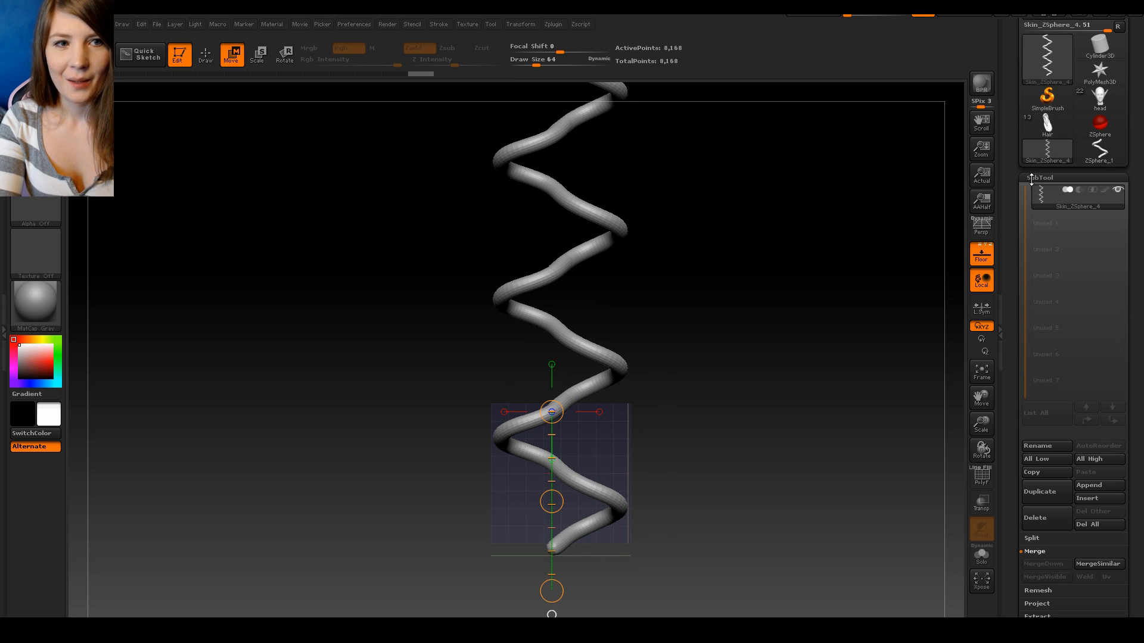
mouse_move(1046, 491)
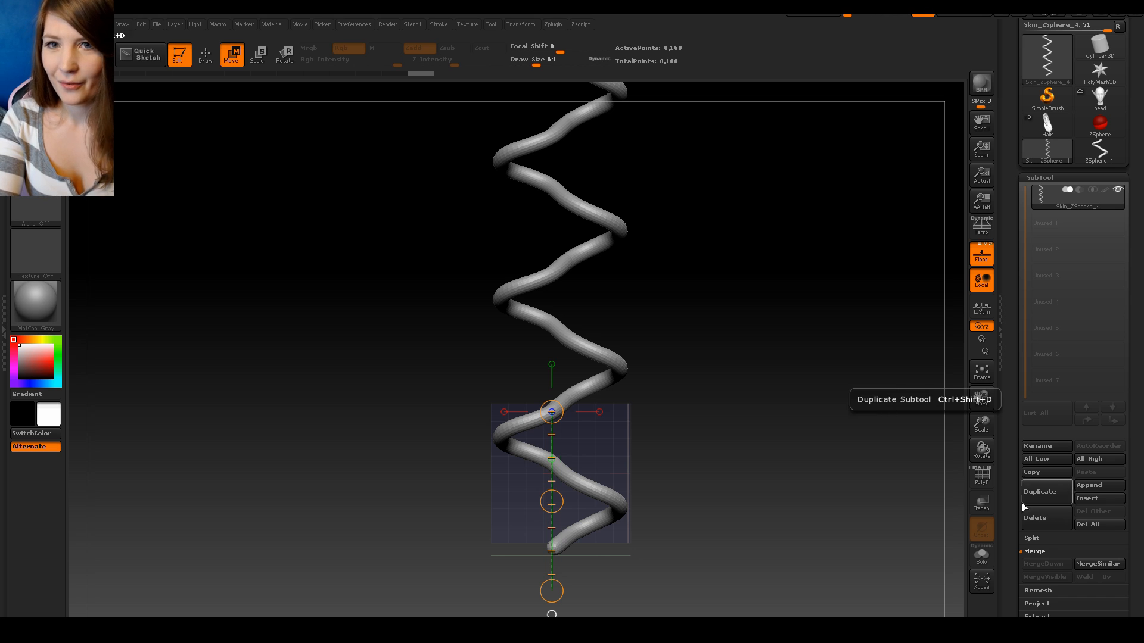
Step: Duplicate the spiral strand twice and rotate the copies so three strands interlock as a braid
left_click(1046, 491)
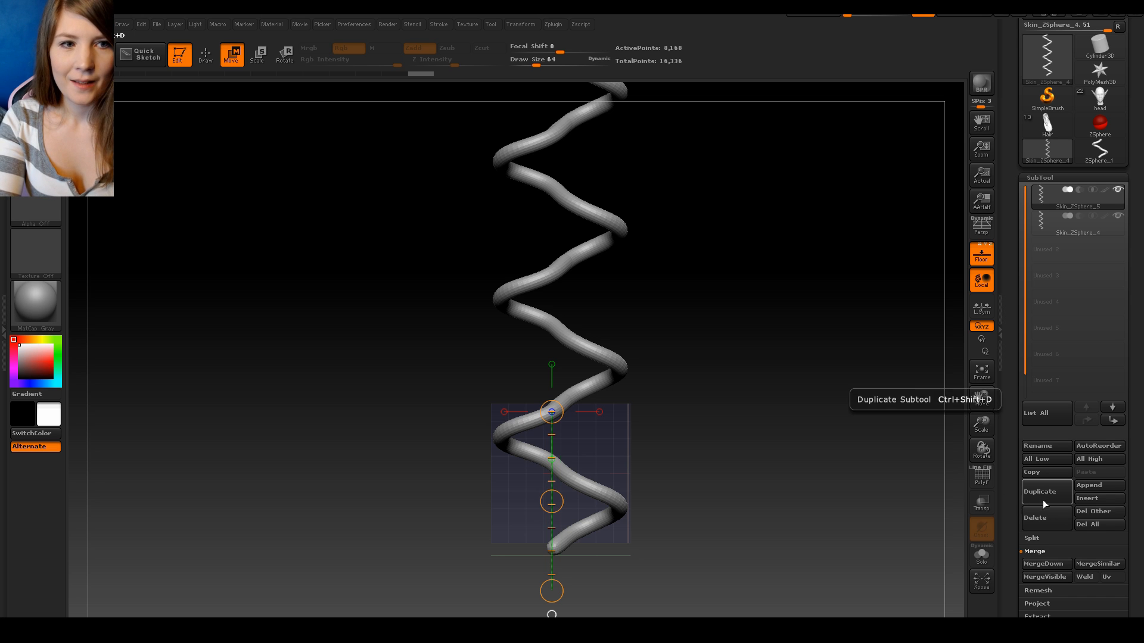
mouse_move(529, 200)
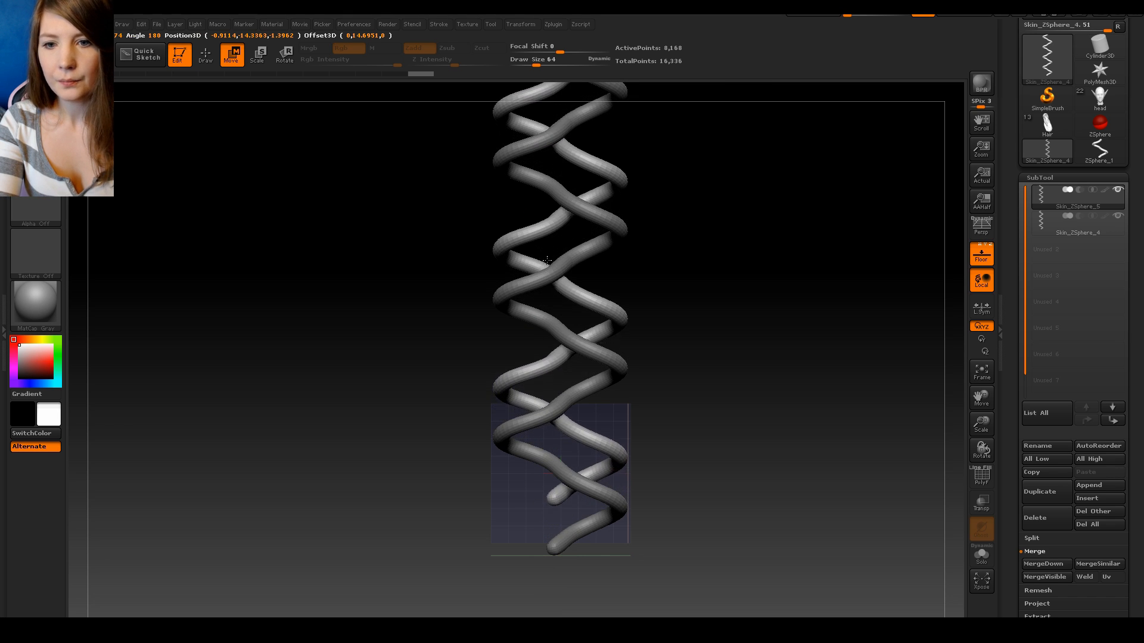
left_click(538, 506)
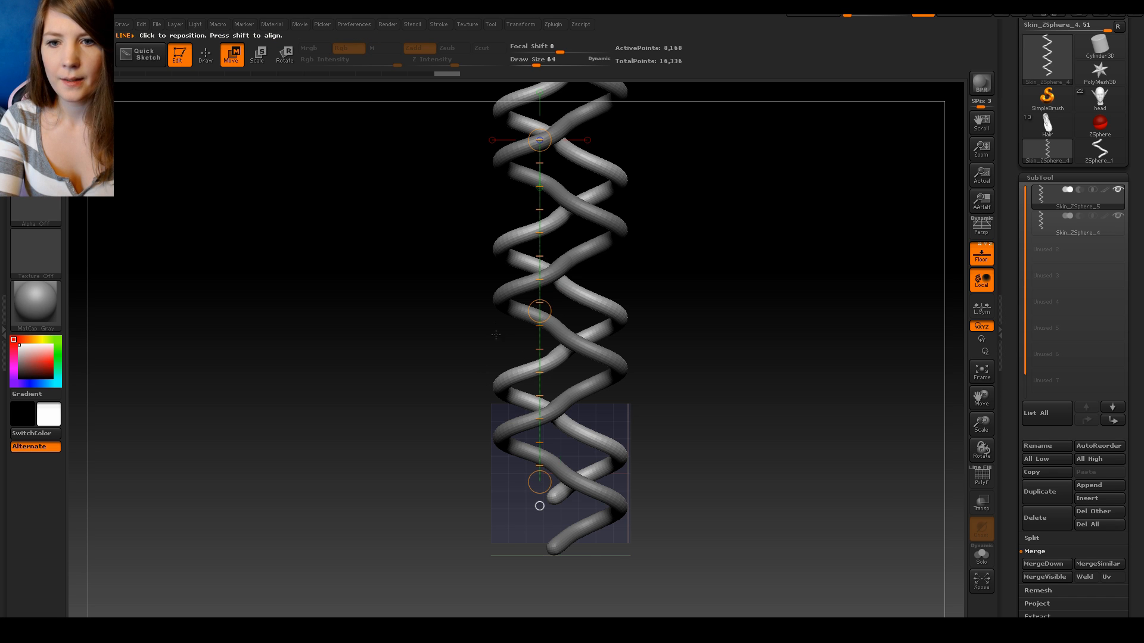
left_click(1039, 491)
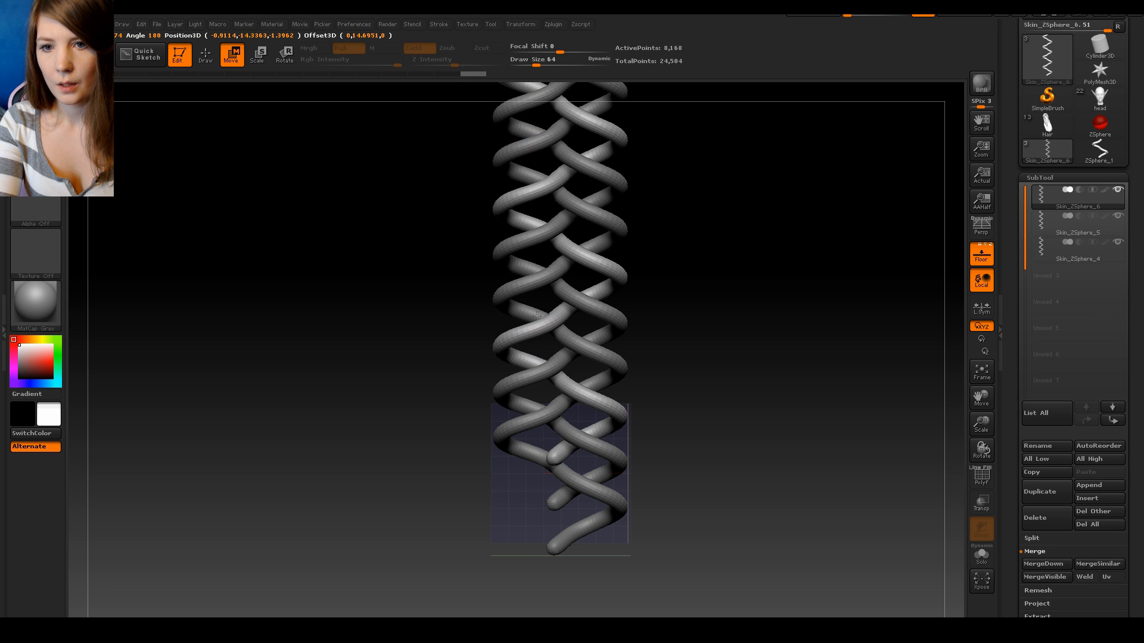
left_click(1077, 234)
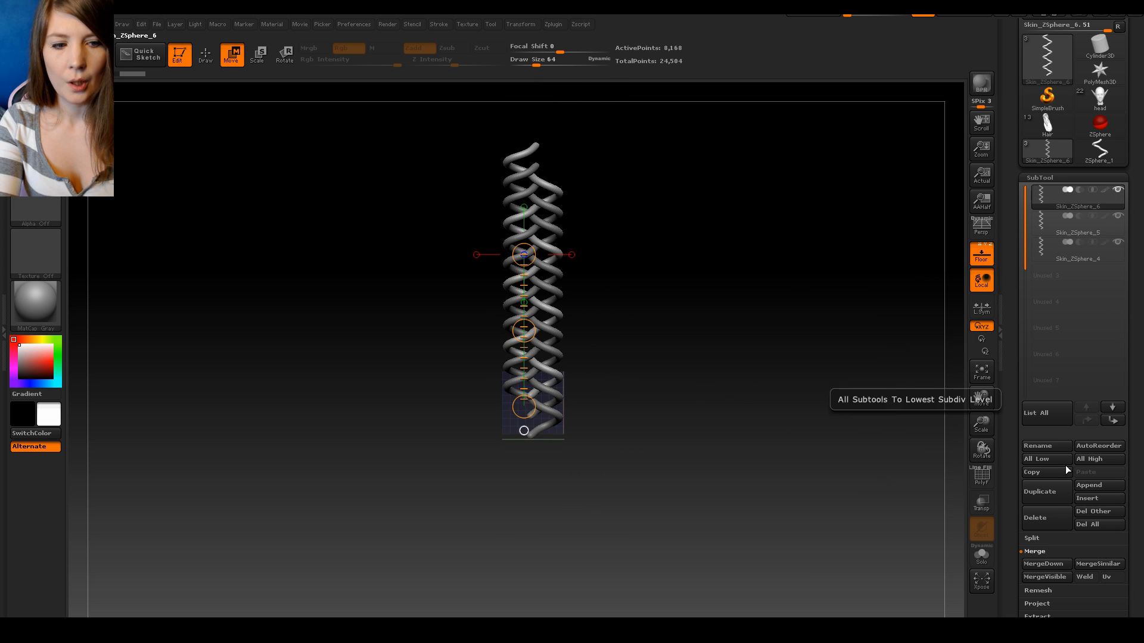
mouse_move(1038, 569)
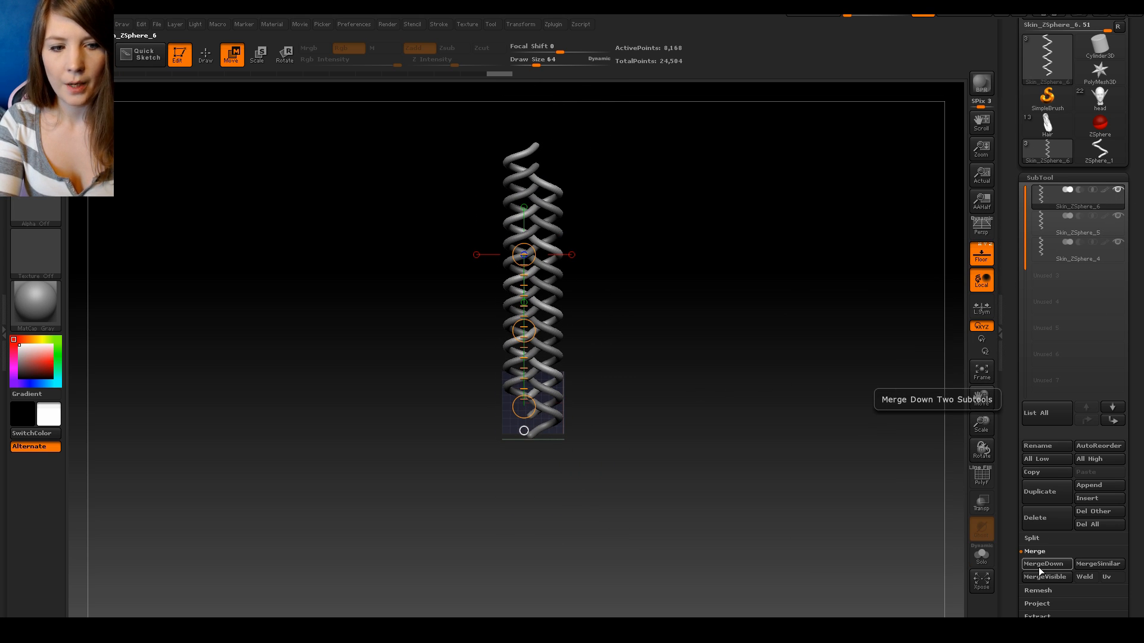
Step: MergeDown the three coil subtools into one braided mesh of 24,584 points
left_click(1043, 563)
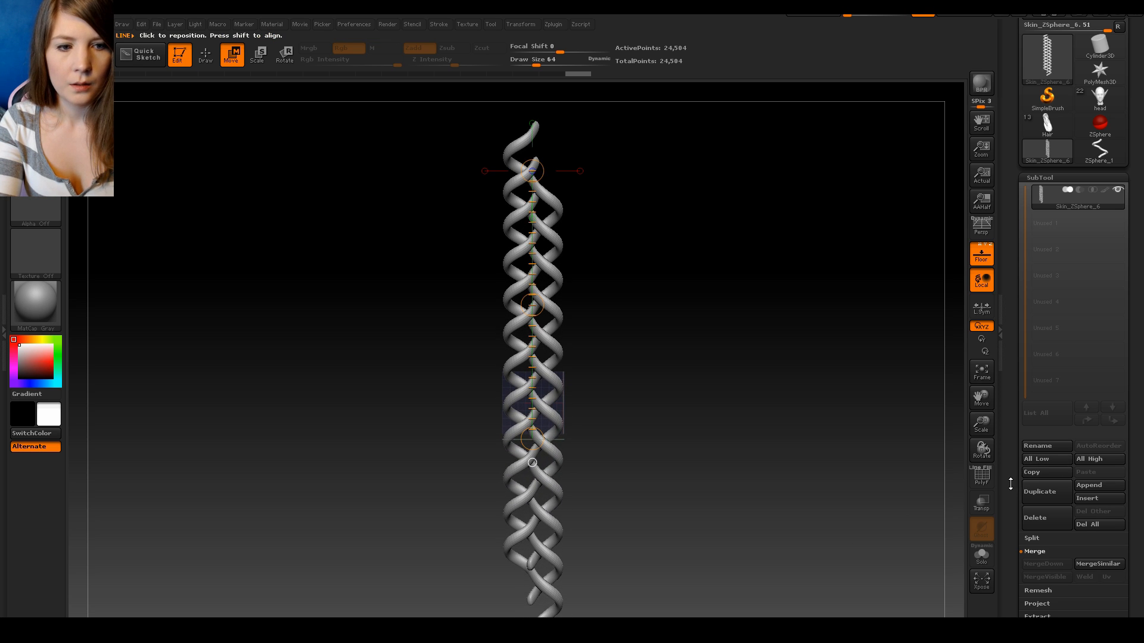
scroll("down", 3)
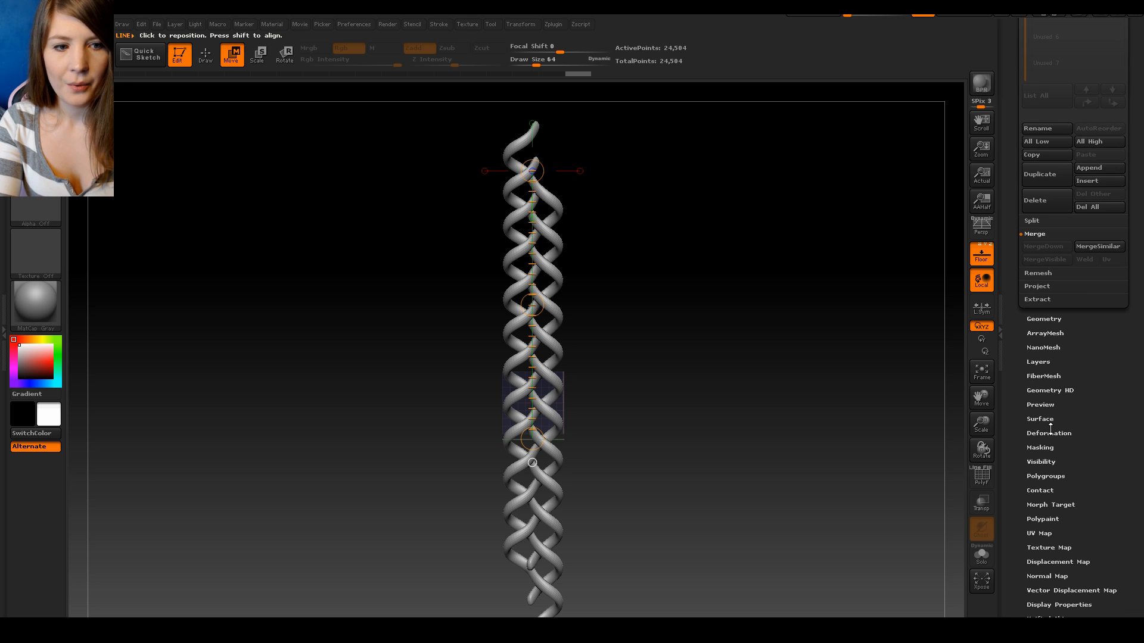
Step: Inflate the braided mesh in Deformation until the three strands press tightly together
left_click(1049, 434)
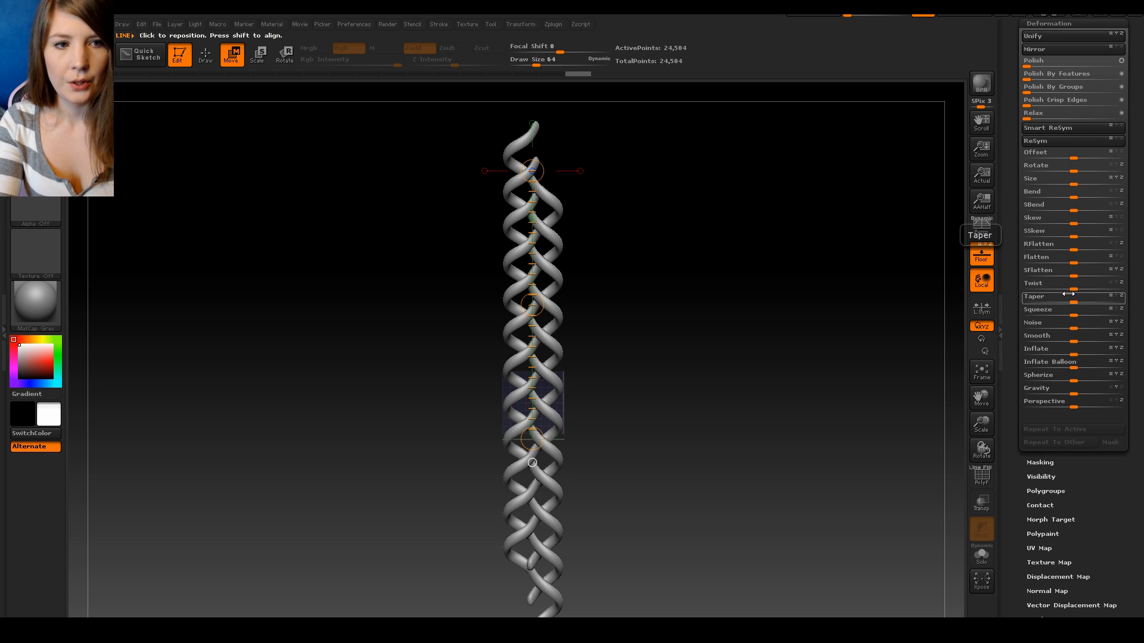
mouse_move(1074, 351)
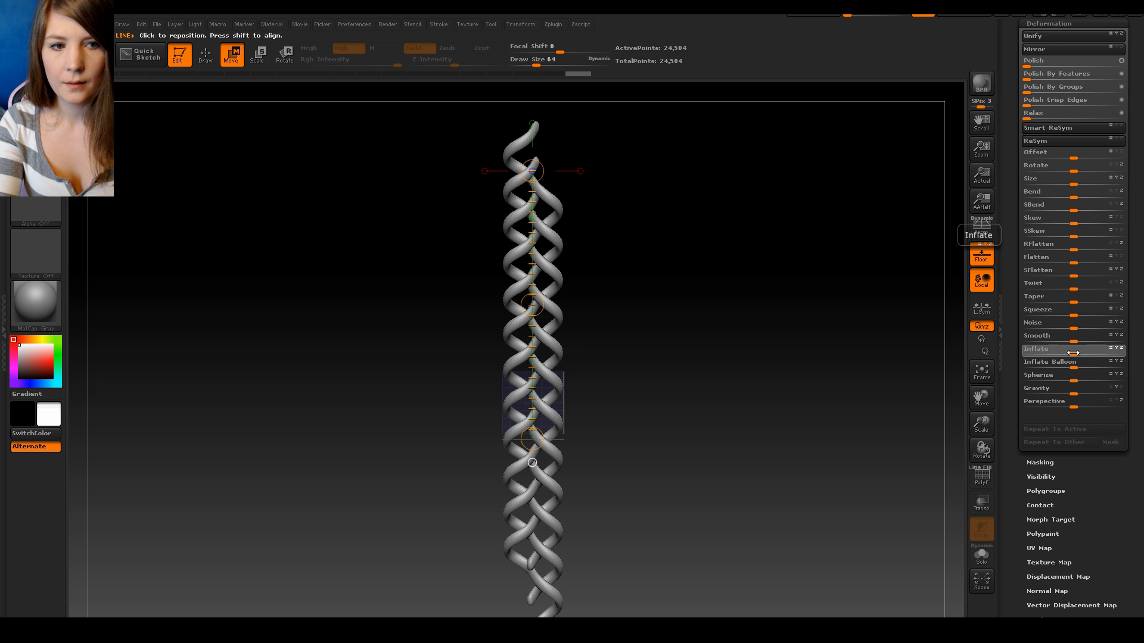
left_click_drag(1068, 349, 1124, 349)
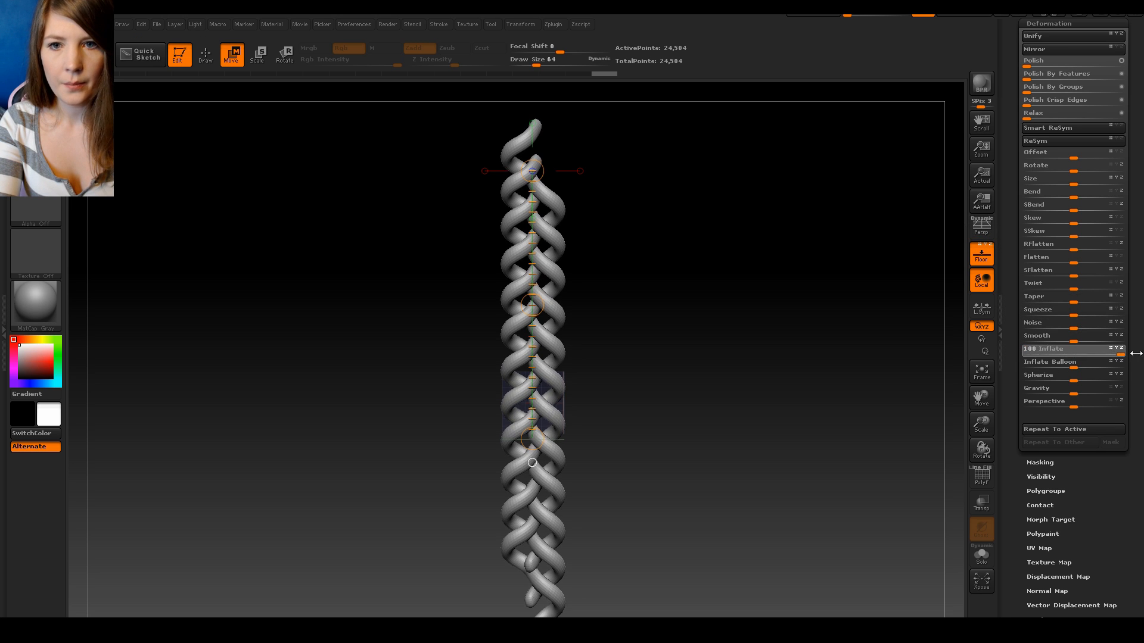
left_click_drag(1116, 355, 1101, 355)
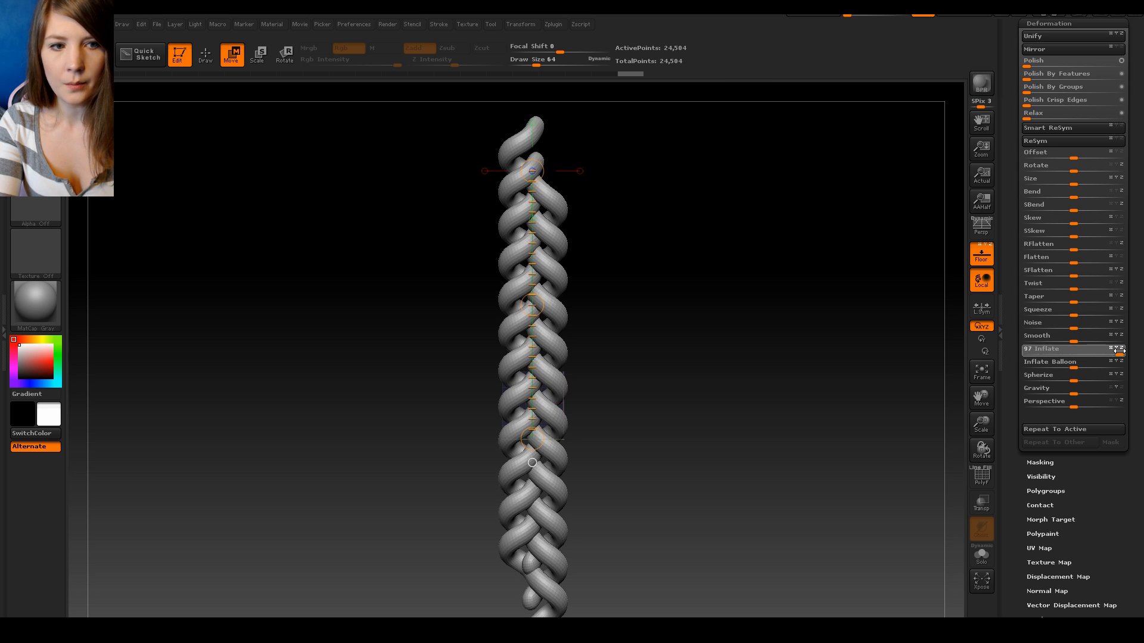
left_click_drag(1124, 349, 1025, 349)
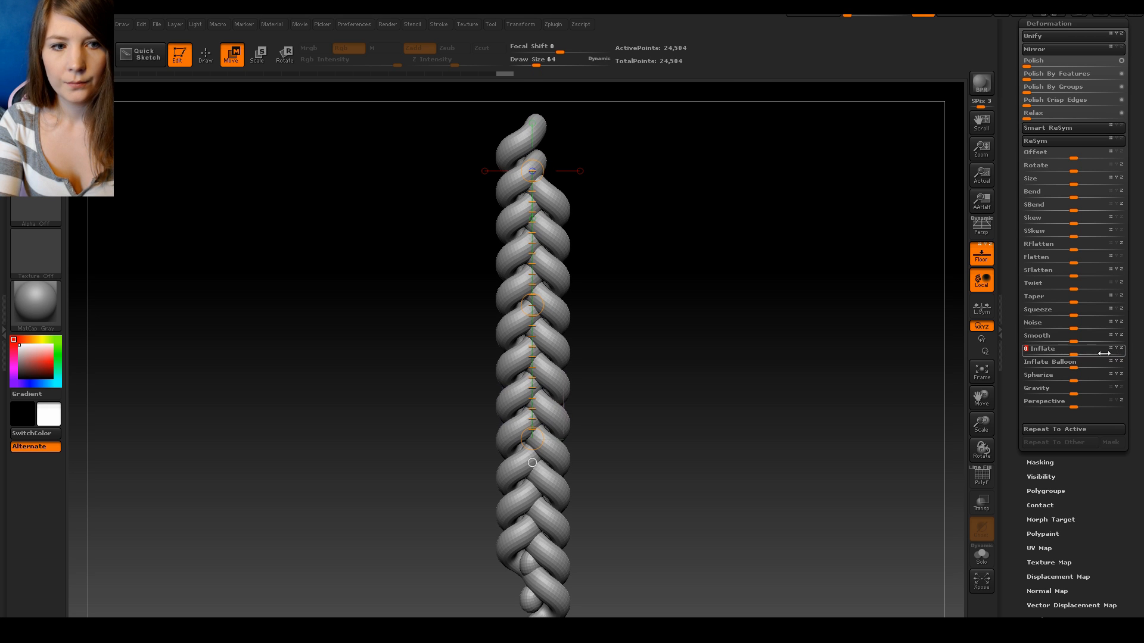
left_click_drag(1035, 349, 1094, 349)
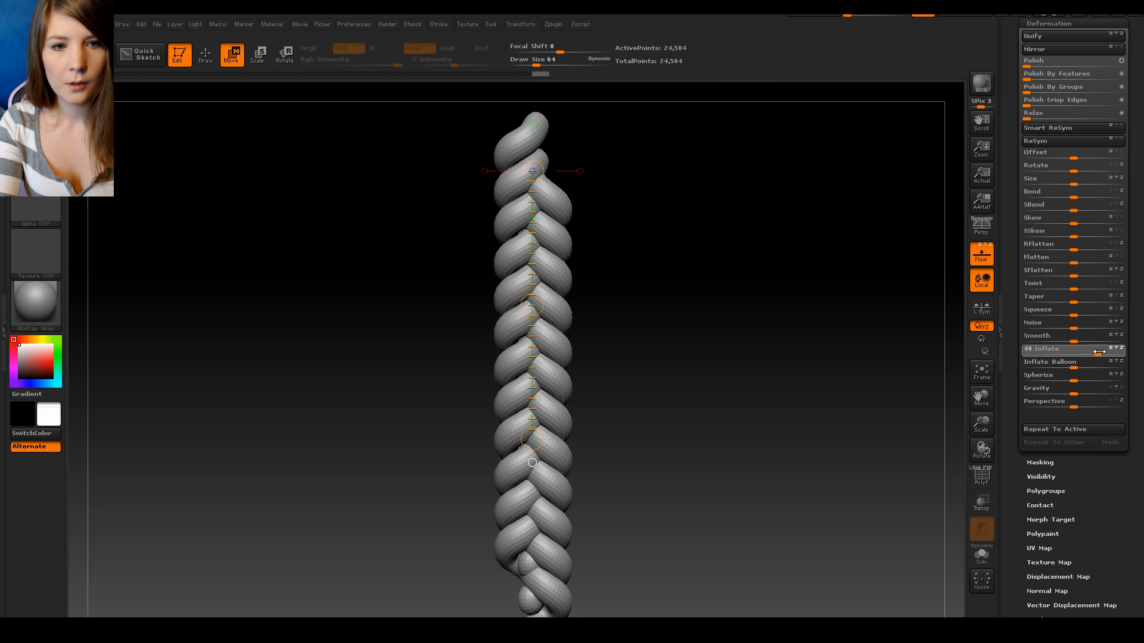
left_click_drag(1086, 349, 1028, 349)
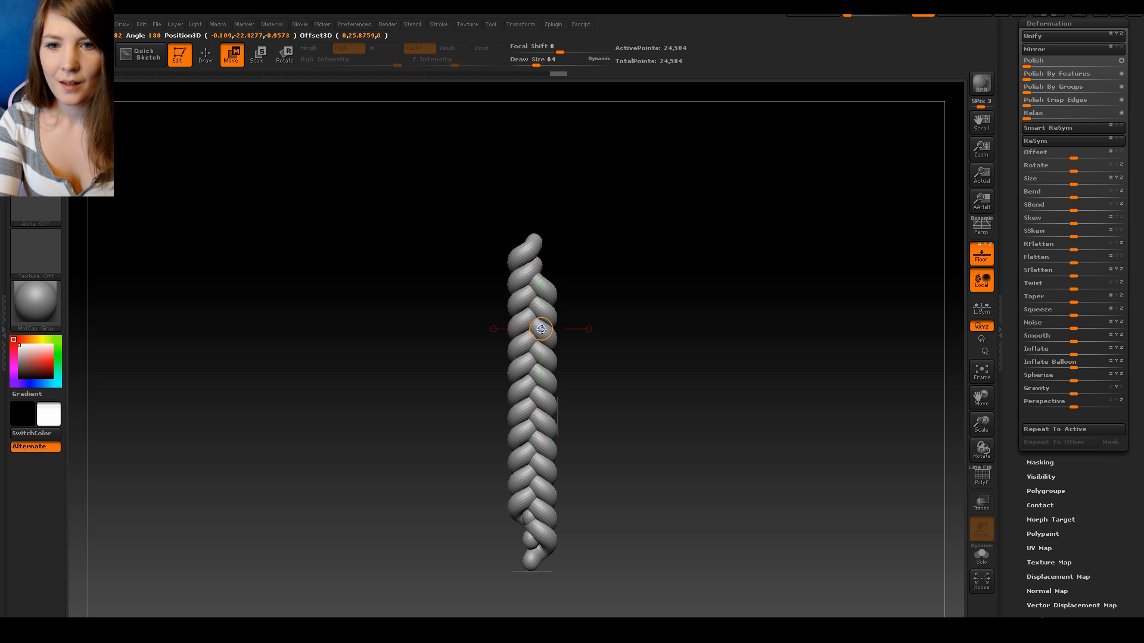
Step: Rotate the braid to check the thickened strands from the side and front
left_click_drag(541, 329, 808, 329)
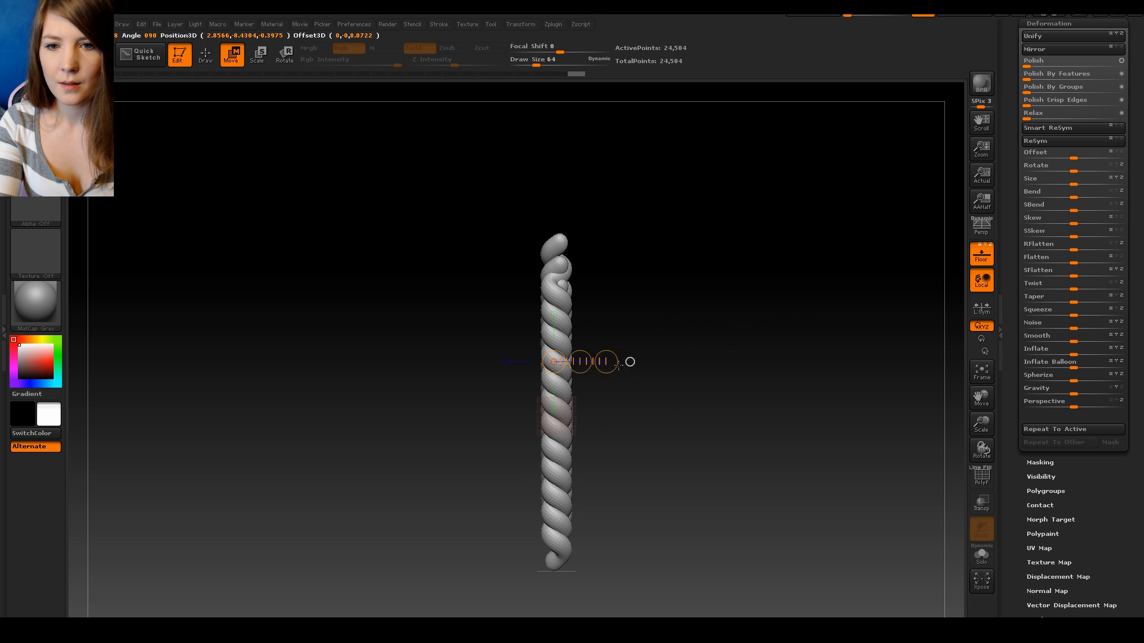
left_click_drag(605, 361, 706, 364)
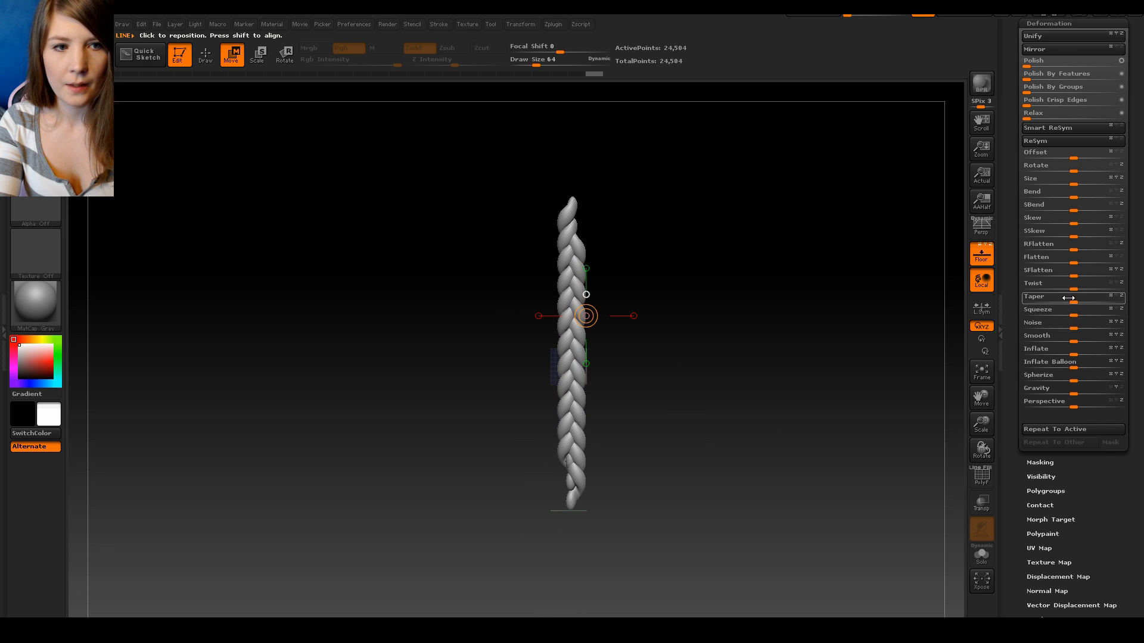
Step: Taper the braid with the Deformation Taper slider so it narrows to a point at one end
left_click_drag(1036, 298, 1065, 298)
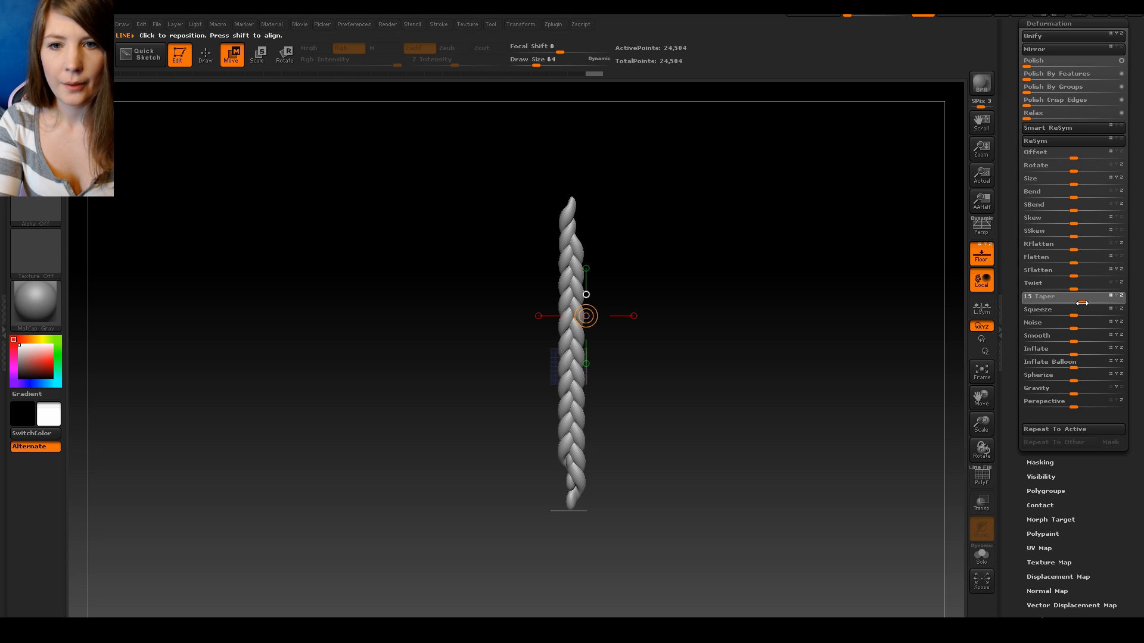
left_click_drag(1057, 303, 1106, 302)
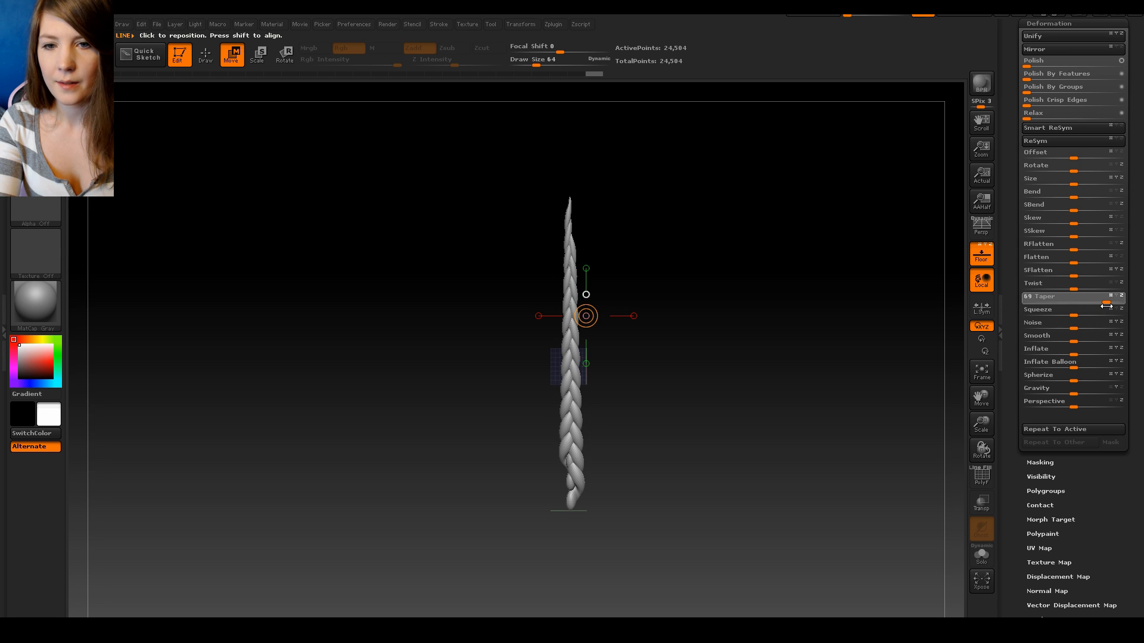
left_click_drag(1109, 305, 1101, 305)
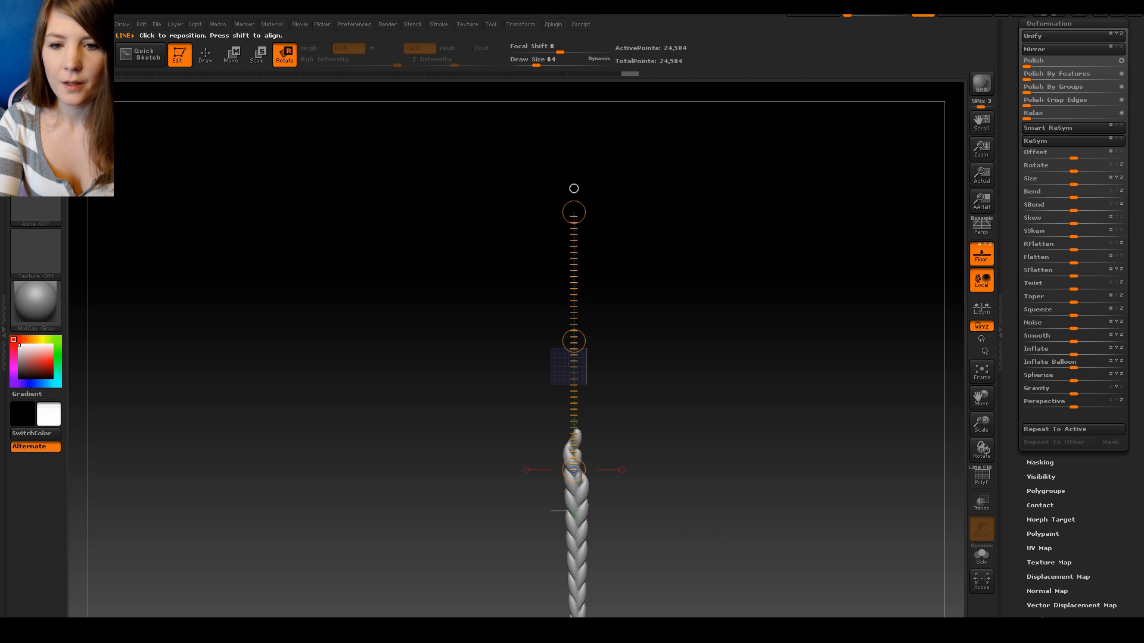
mouse_move(231, 55)
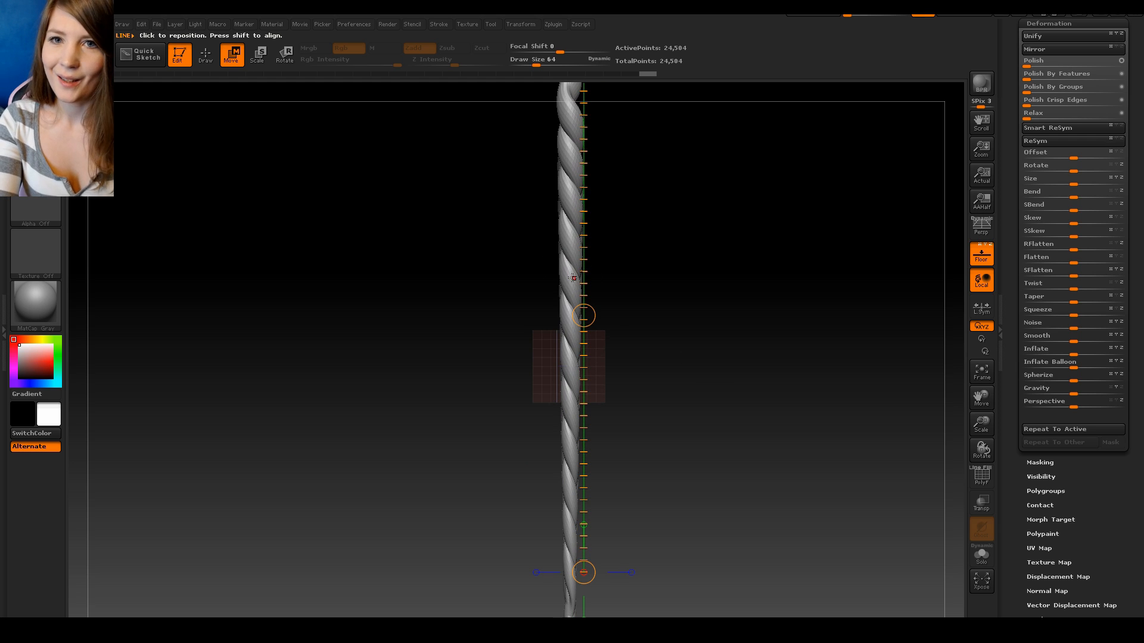
mouse_move(675, 311)
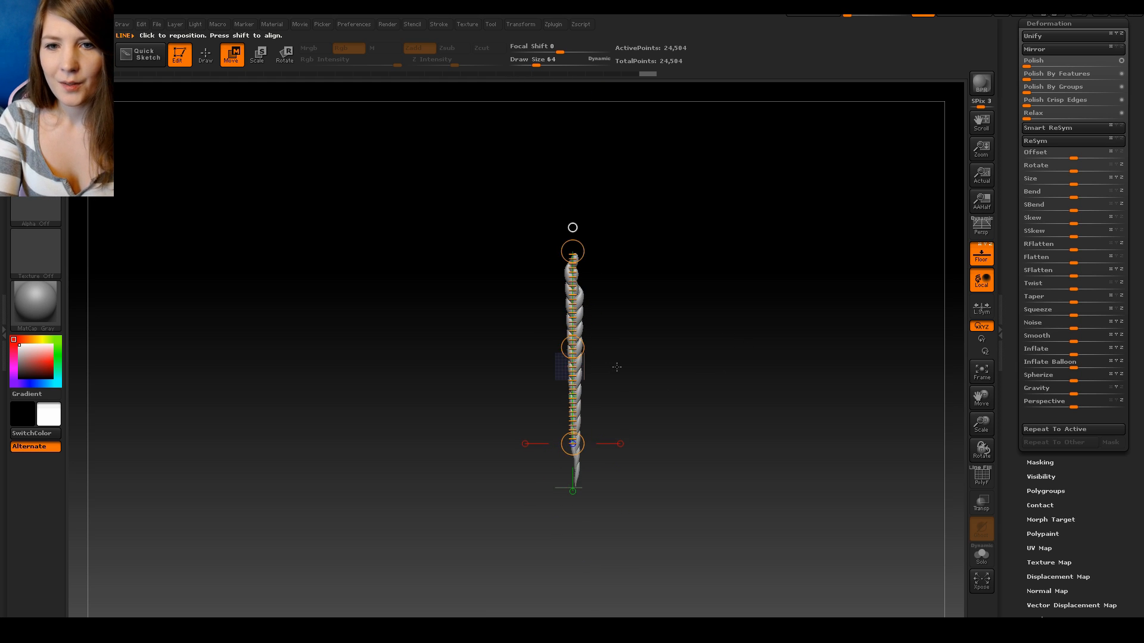
left_click(205, 55)
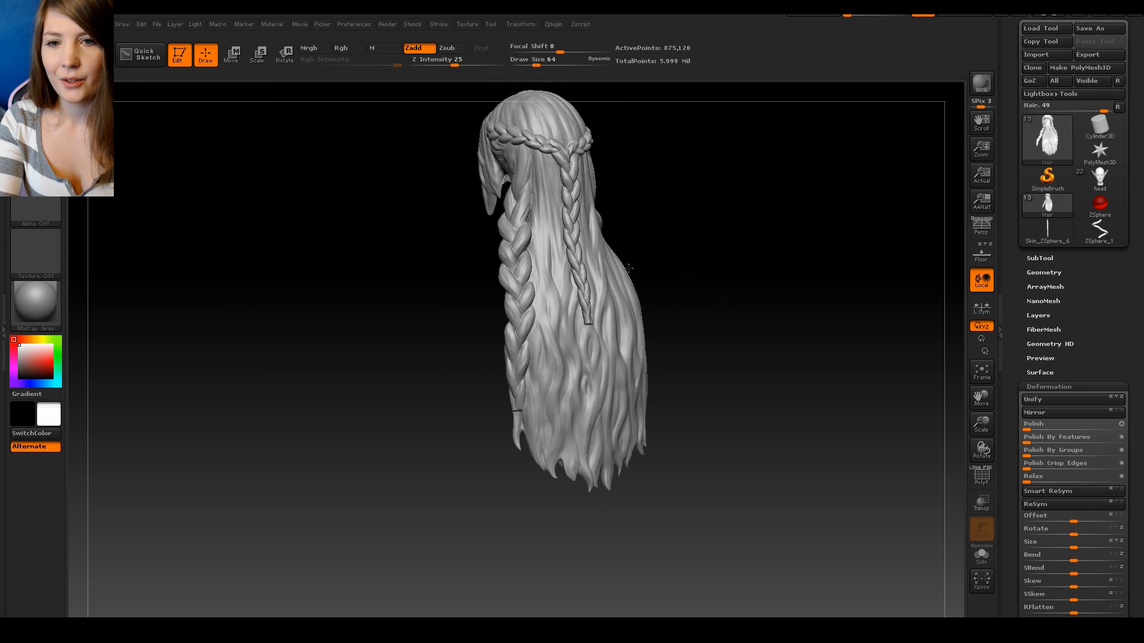
Step: Rotate the finished hair sculpt to present the woven braids from the front and side
left_click_drag(628, 270, 511, 138)
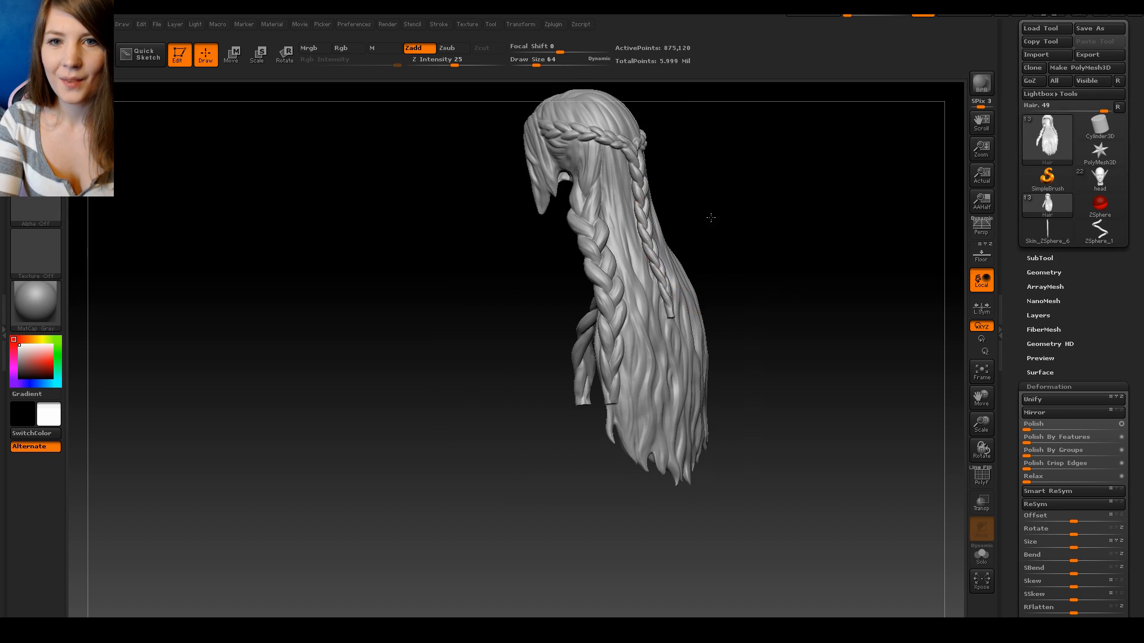
left_click_drag(710, 217, 663, 337)
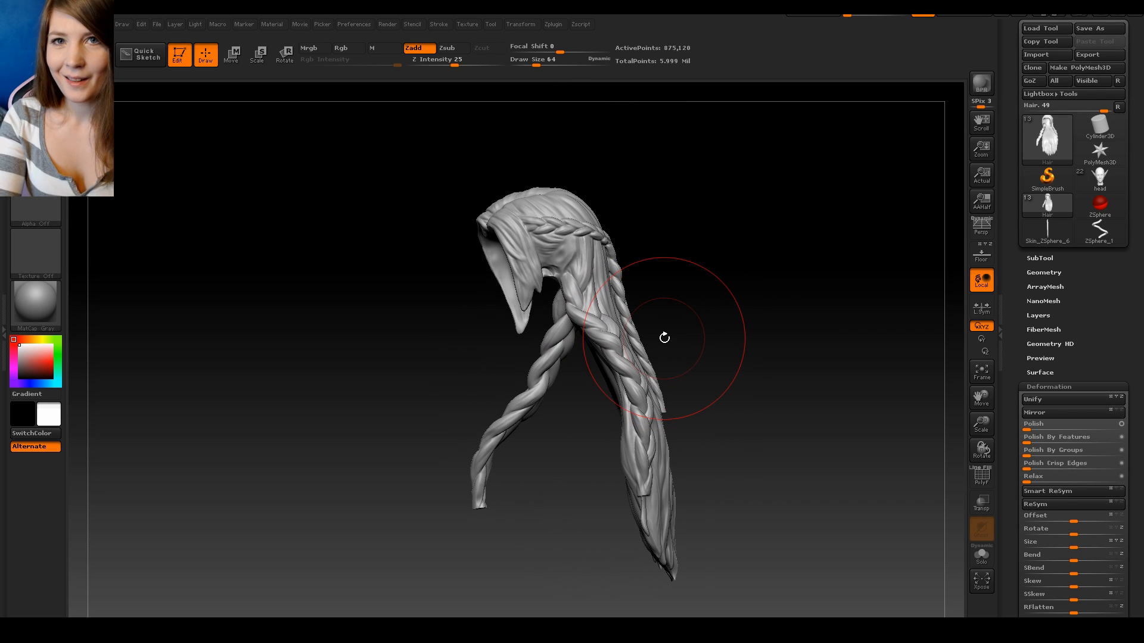